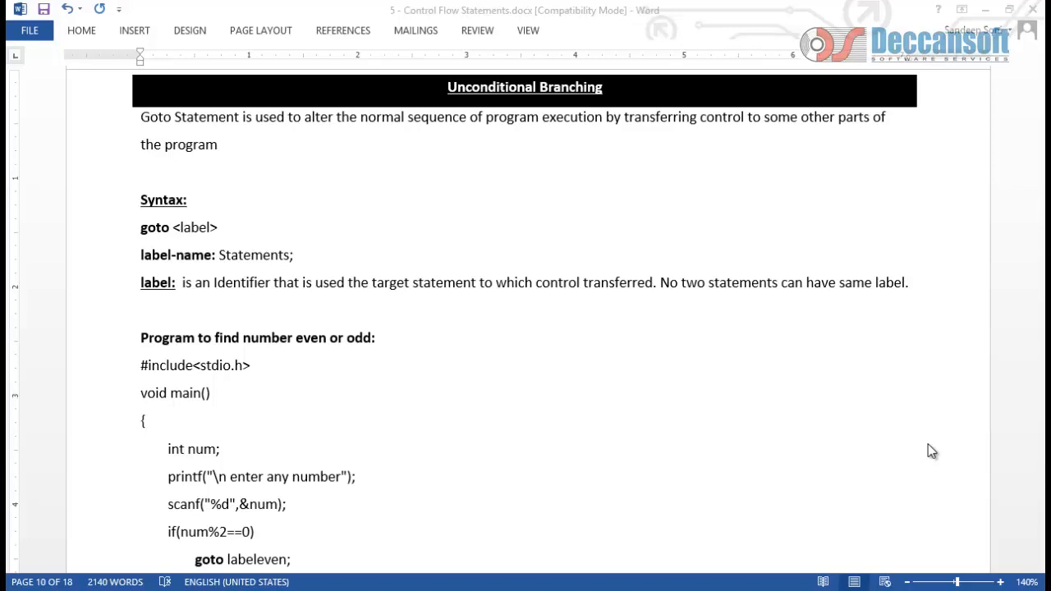
mouse_move(475, 228)
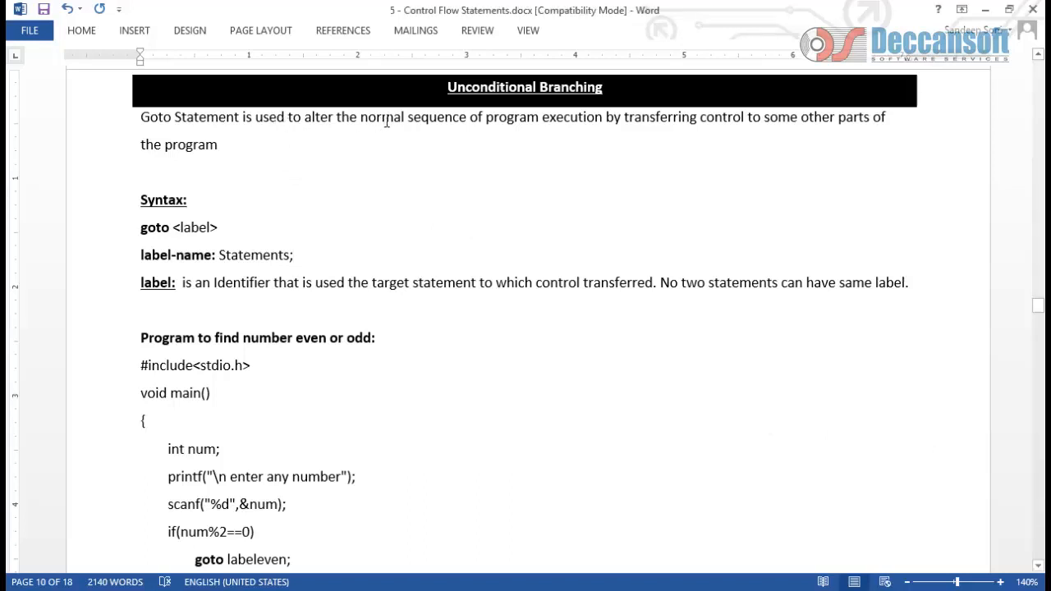
Step: Highlight the goto definition and the label-name: Statements syntax in the notes
drag(360, 116, 696, 116)
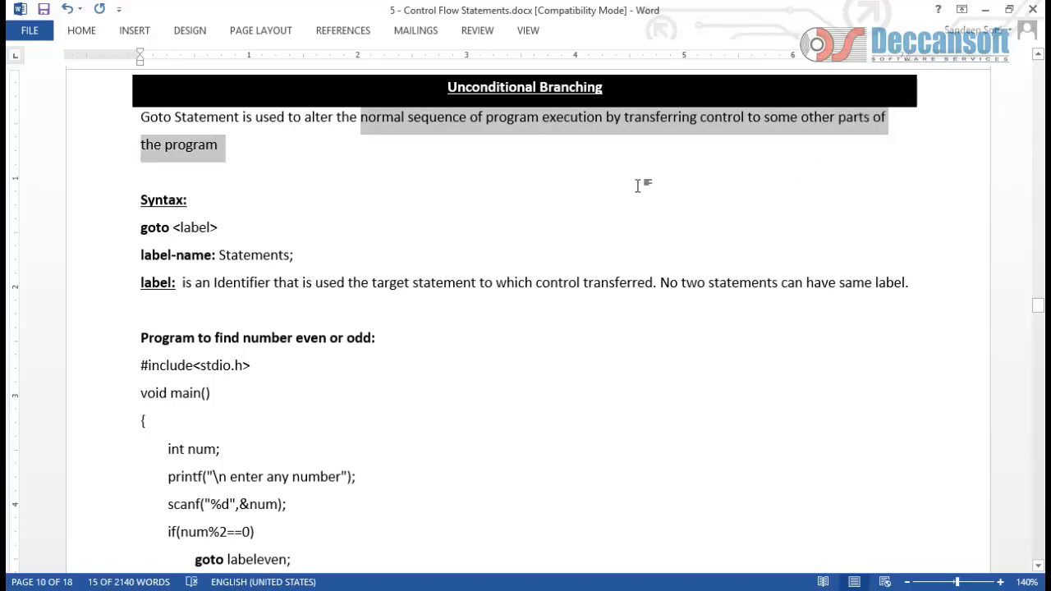
click(275, 205)
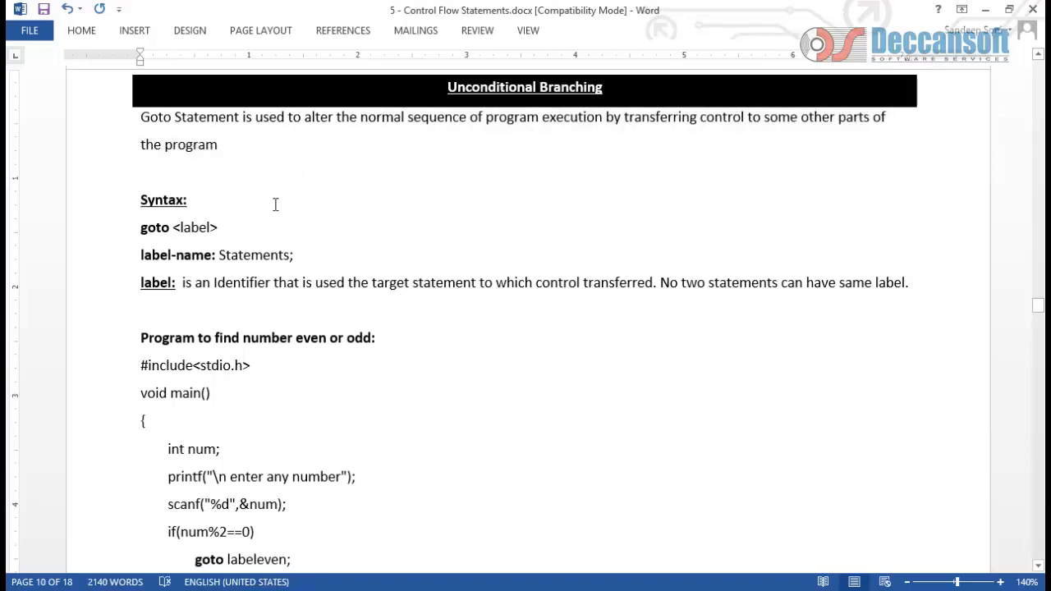
double_click(154, 227)
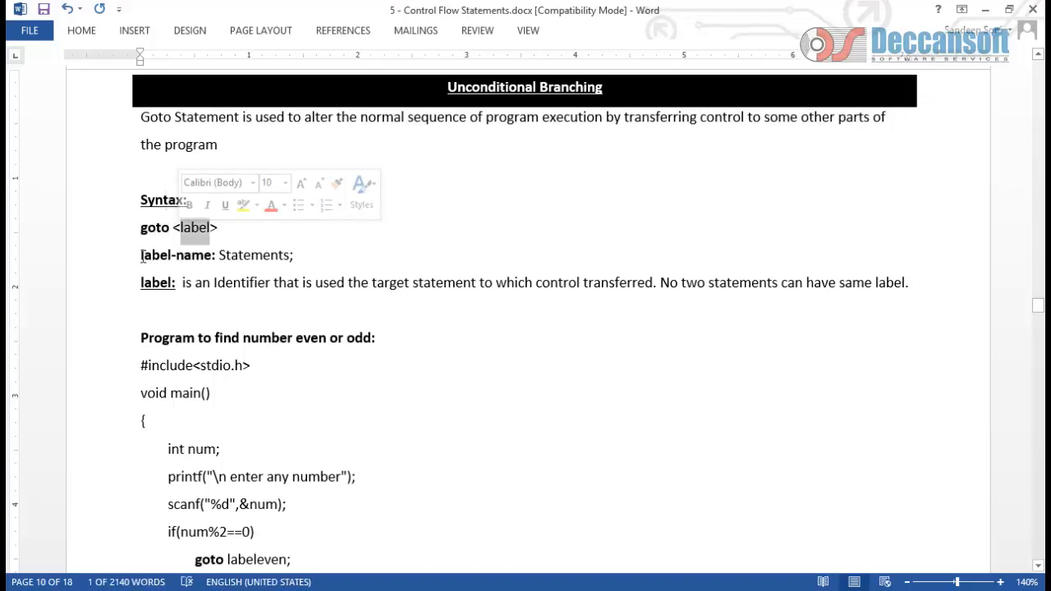
double_click(175, 254)
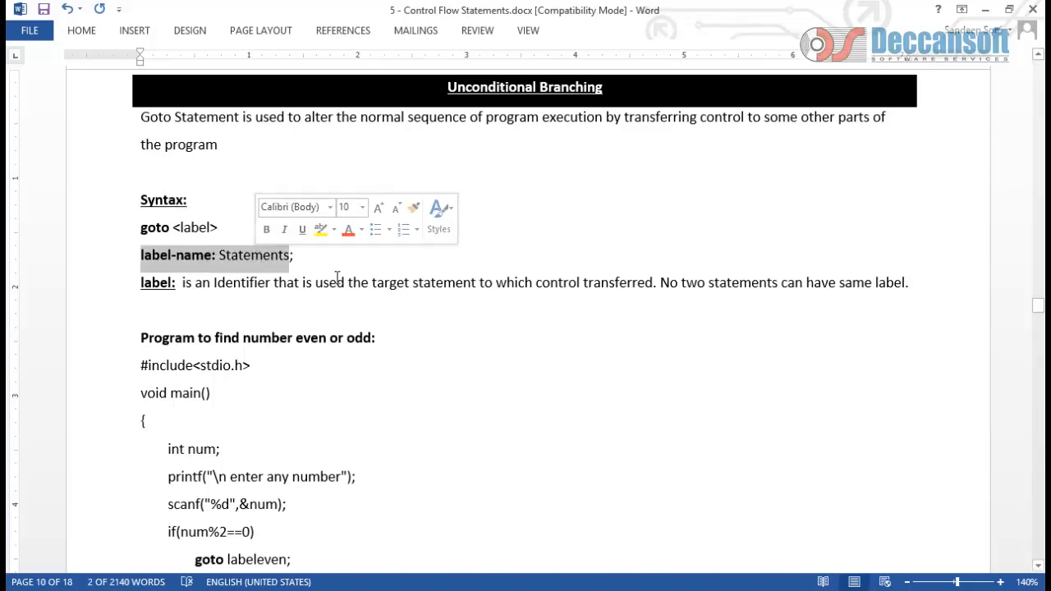
Step: Scroll down to the program and add the missing 'l' to labeleven
scroll(down, 3)
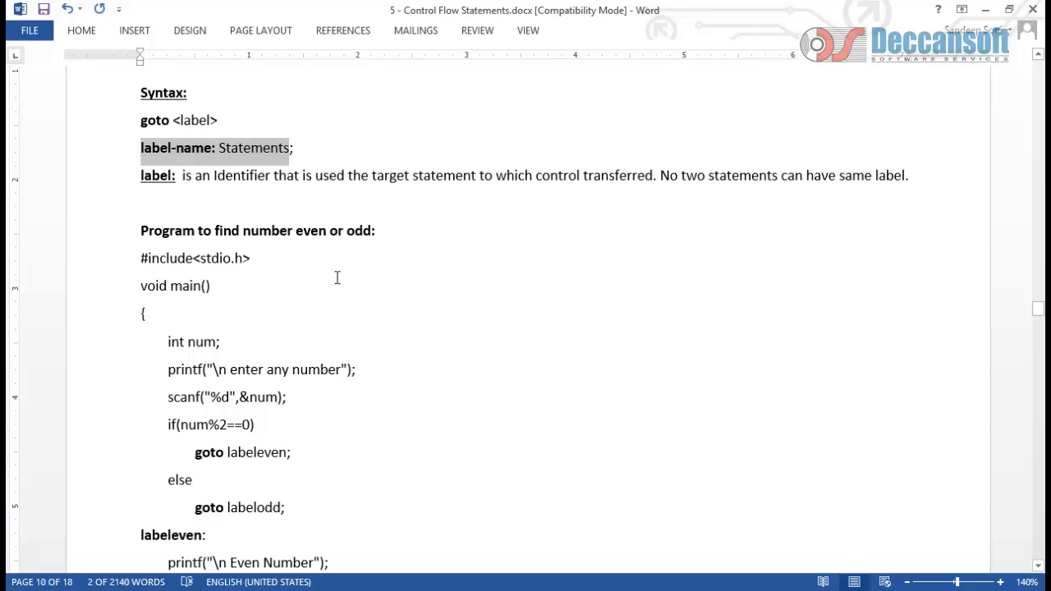
scroll(down, 3)
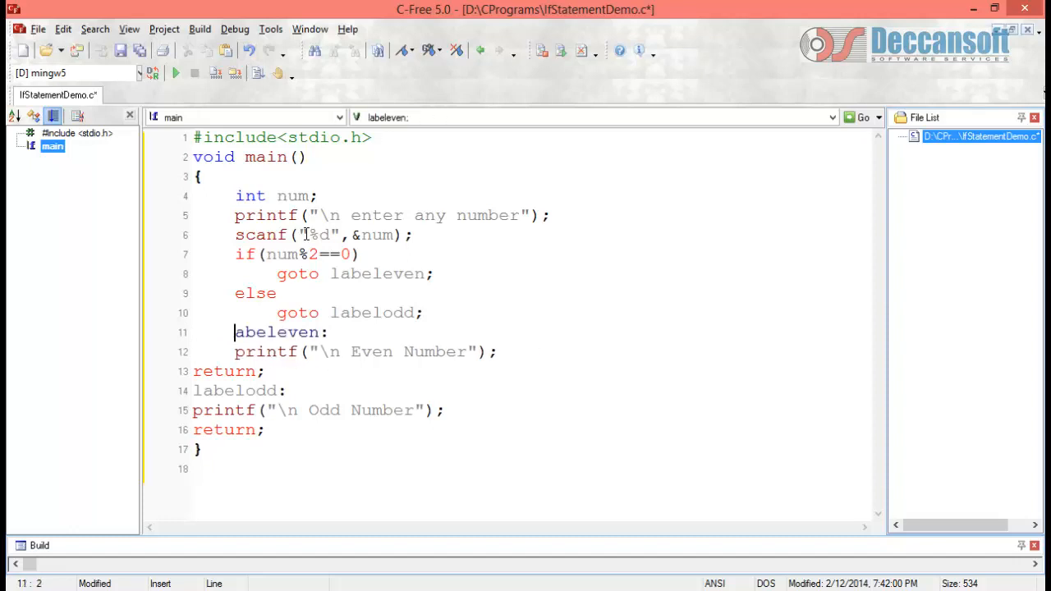
text(l)
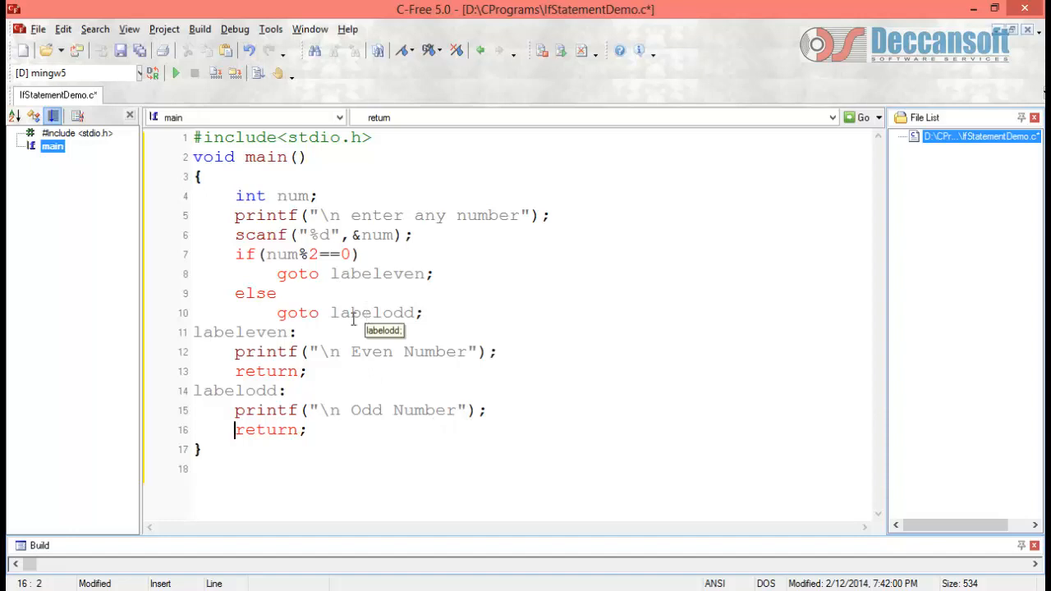
mouse_move(356, 381)
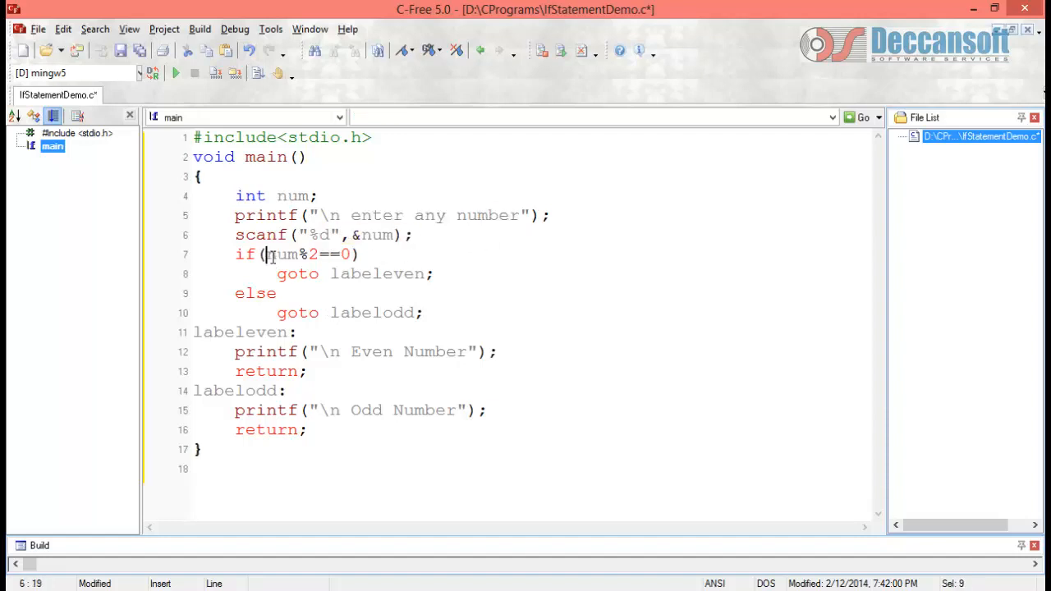
drag(268, 254, 321, 254)
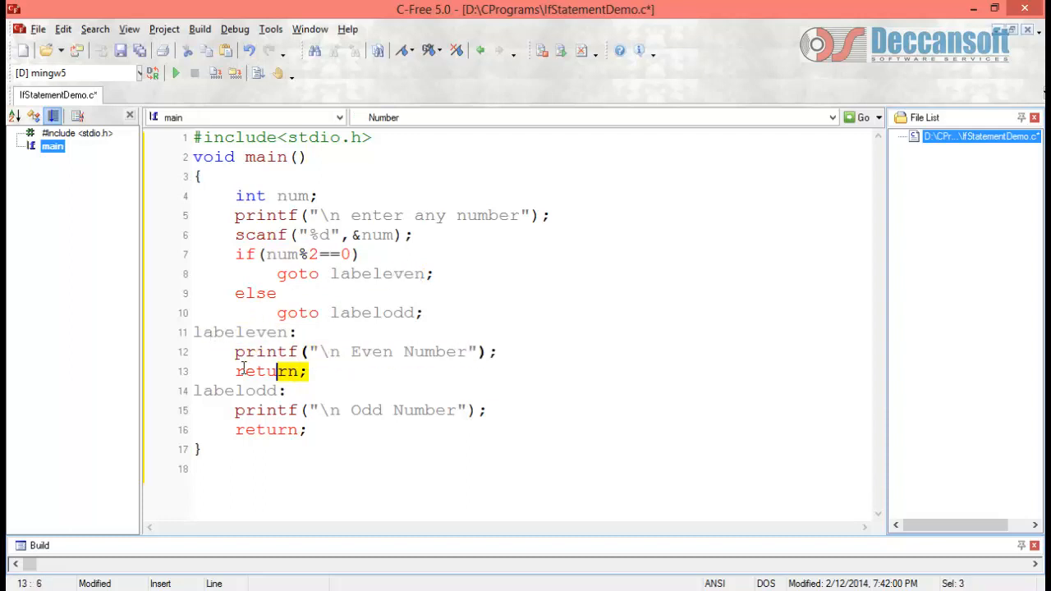
double_click(258, 371)
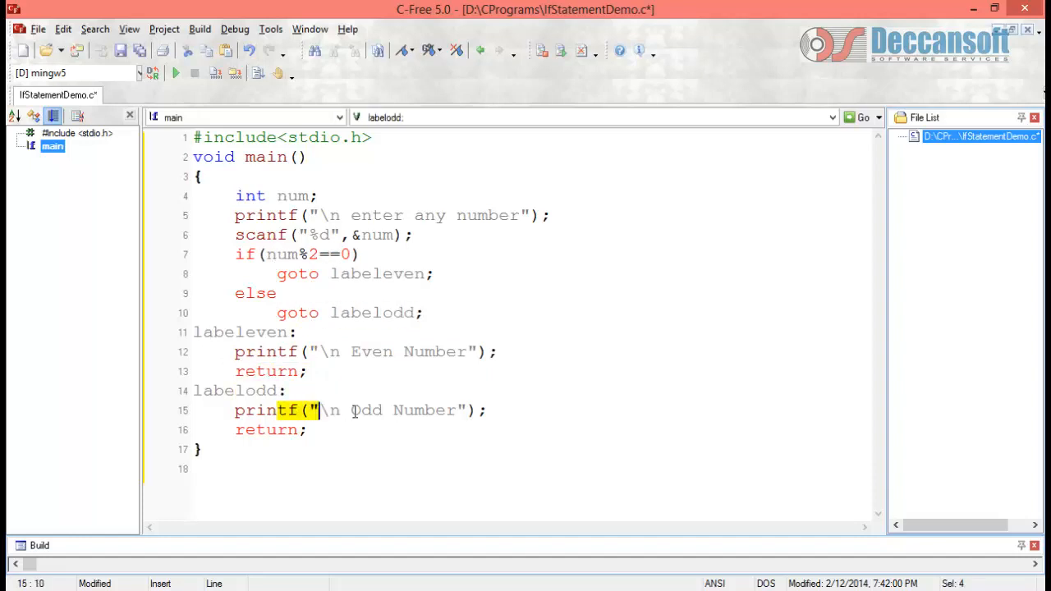
drag(316, 410, 308, 429)
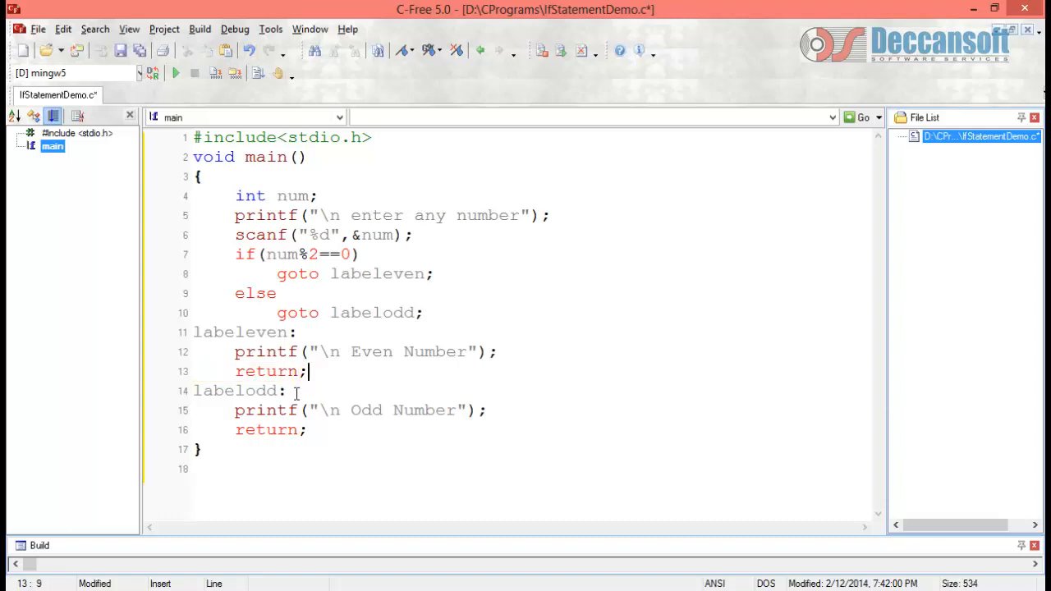
double_click(237, 391)
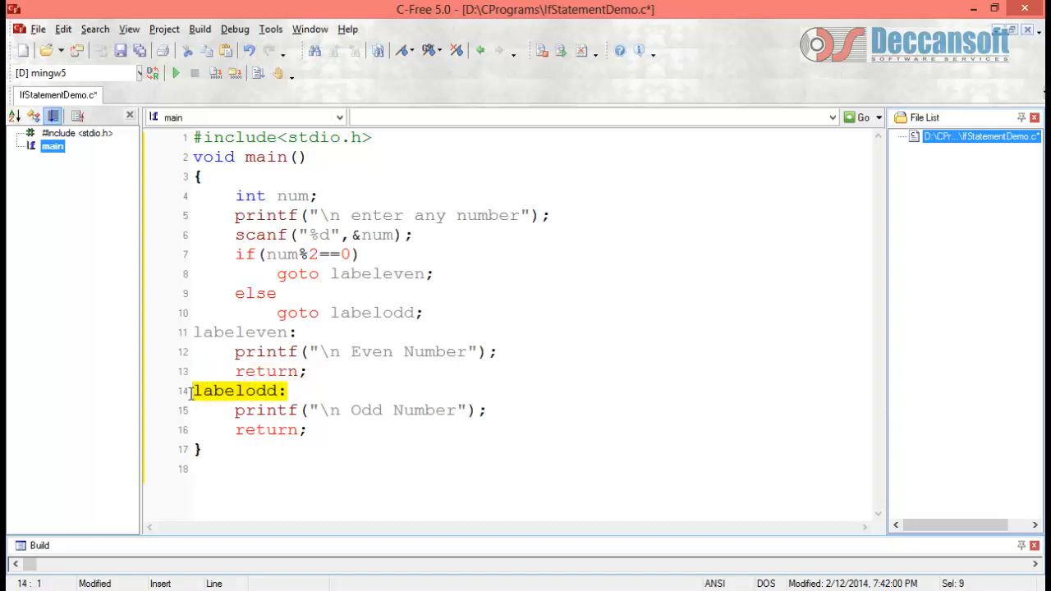
mouse_move(191, 402)
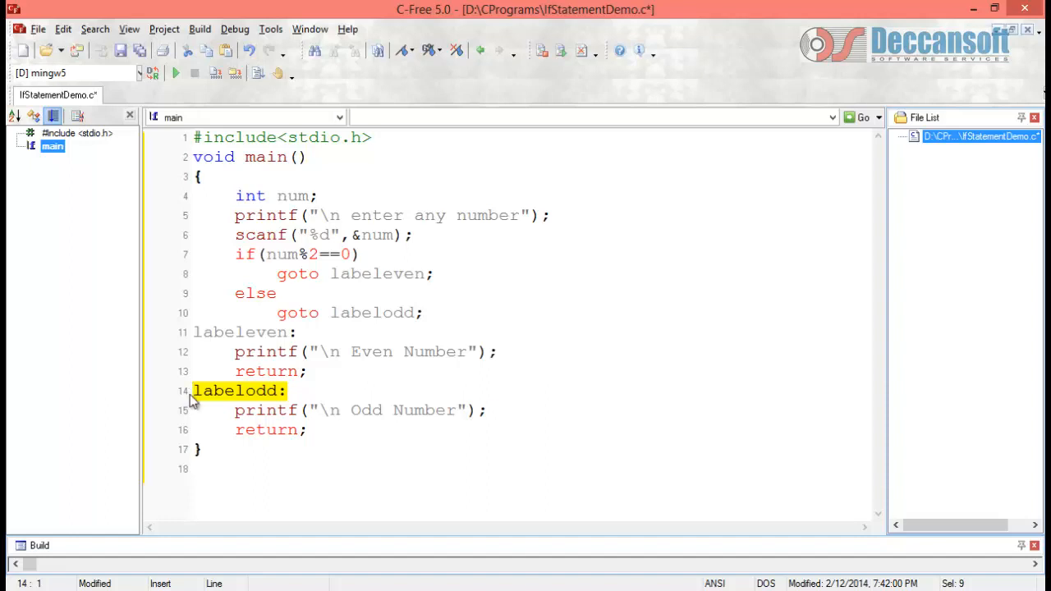
drag(192, 391, 309, 429)
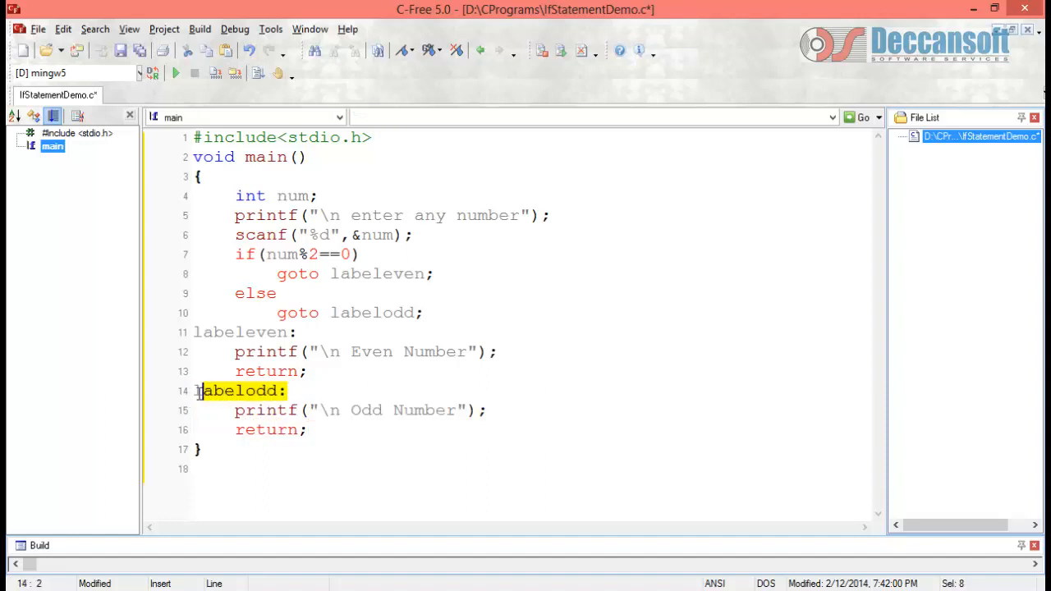
click(194, 391)
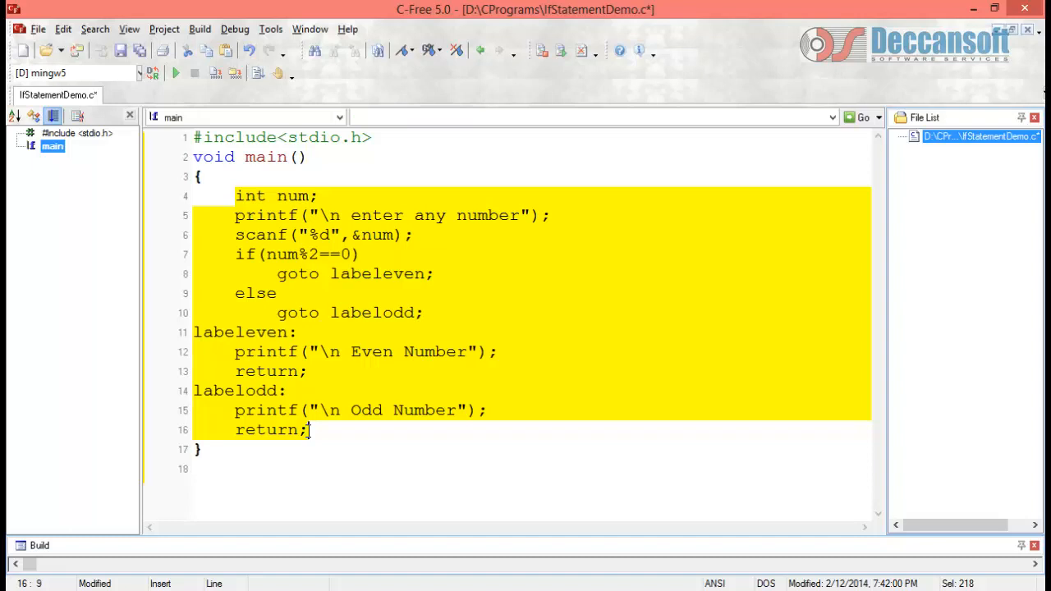
click(337, 422)
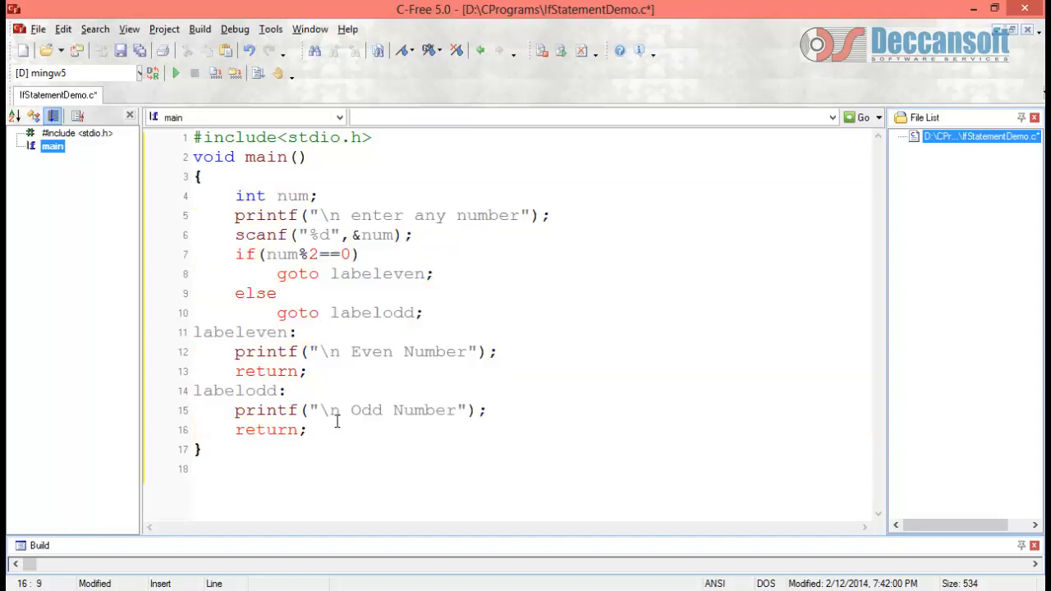
mouse_move(338, 420)
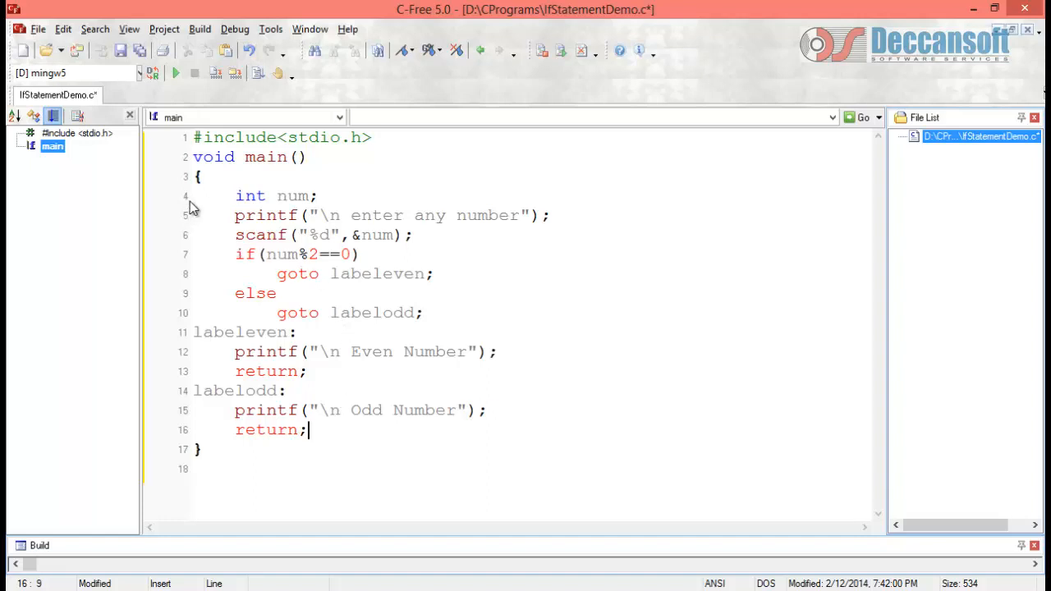
Step: Set a breakpoint on the int num declaration and start debugging
right_click(191, 201)
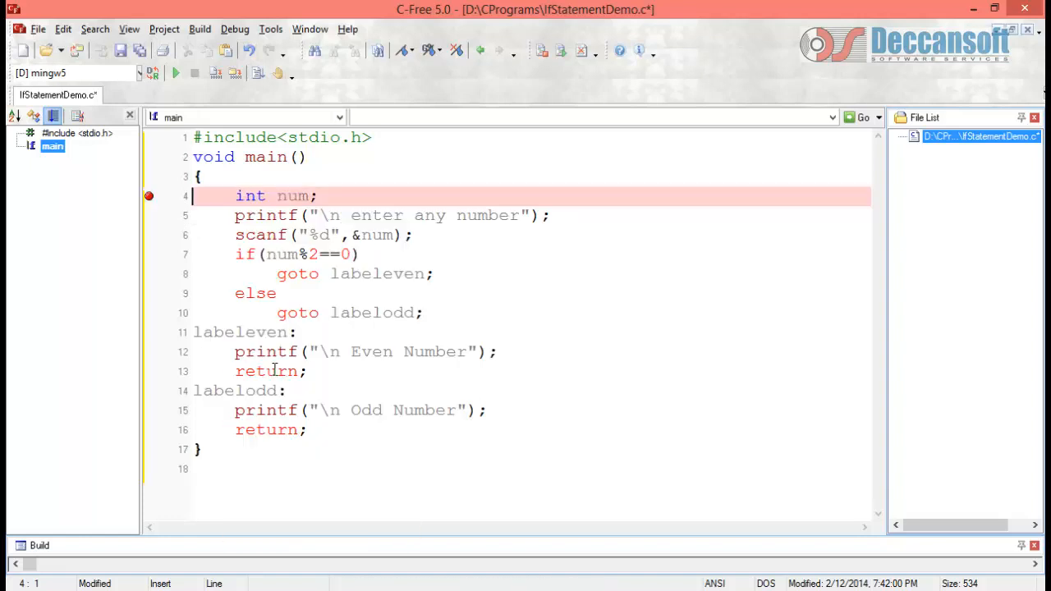
click(235, 29)
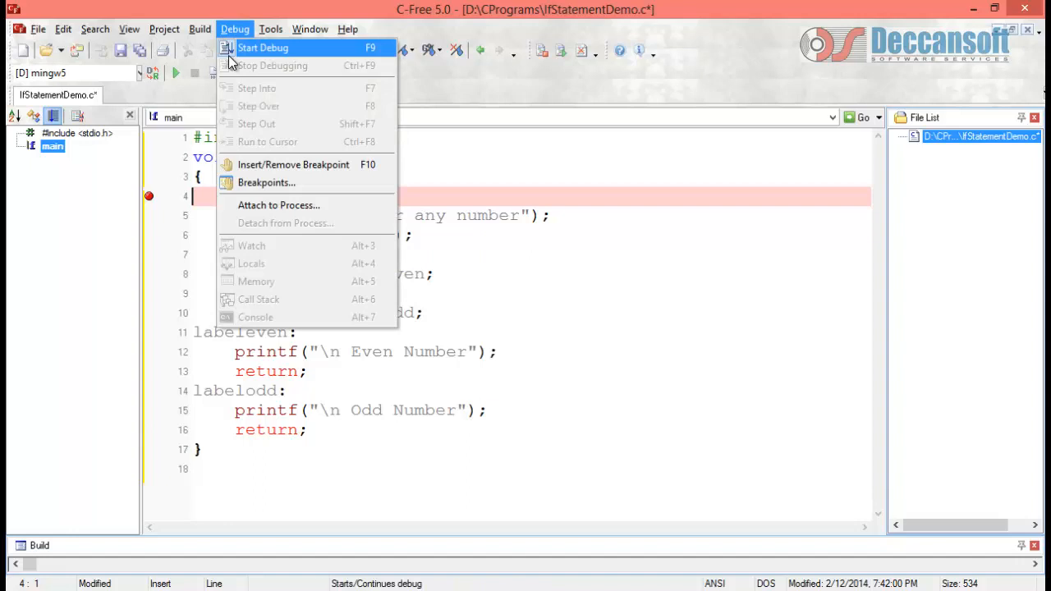
click(263, 48)
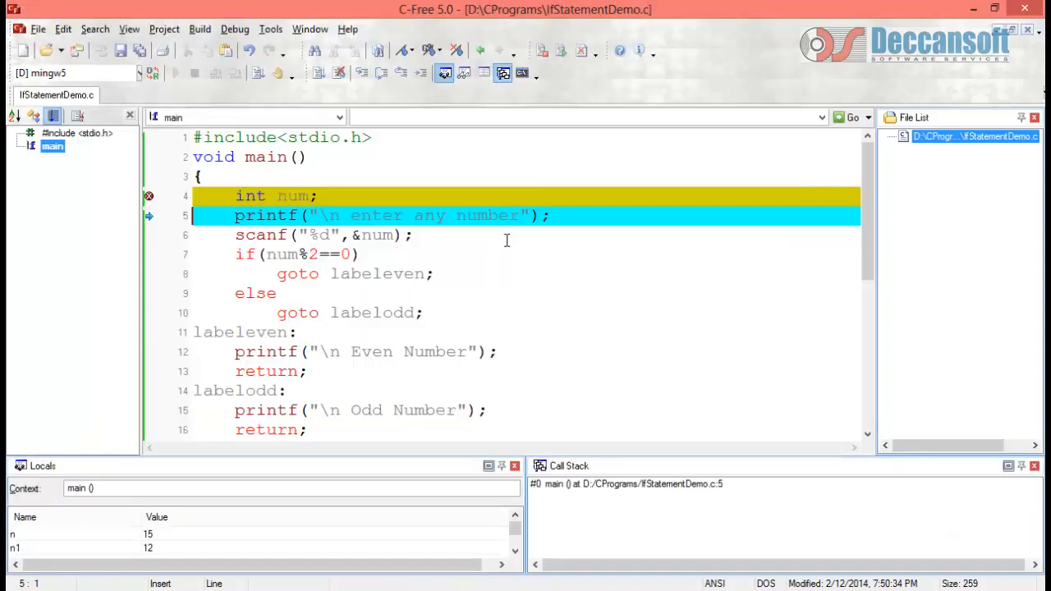
mouse_move(464, 242)
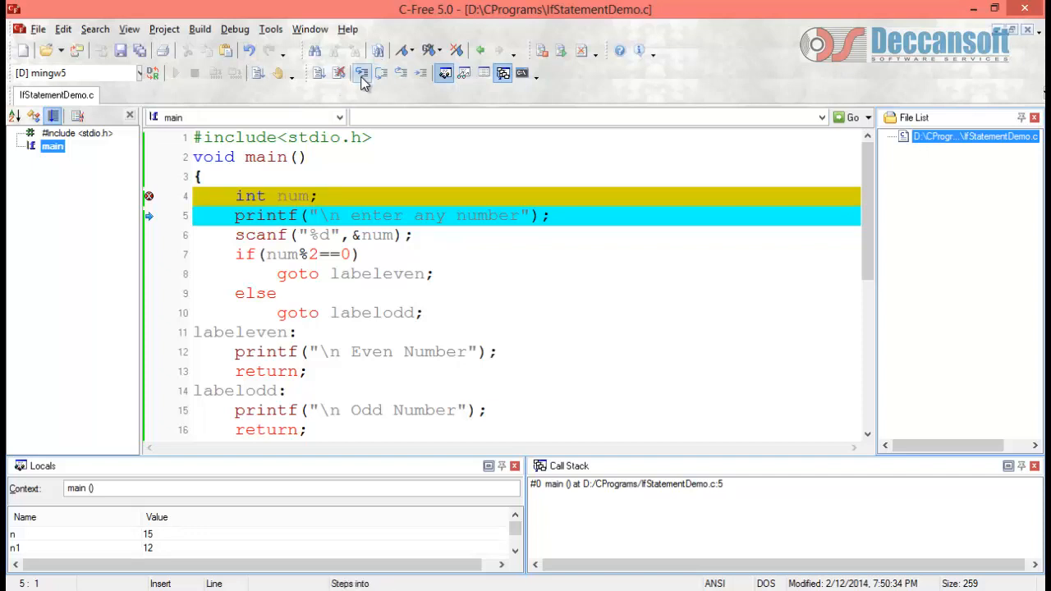
Step: Step through with input 5 into the goto labelodd branch to main's end
click(361, 74)
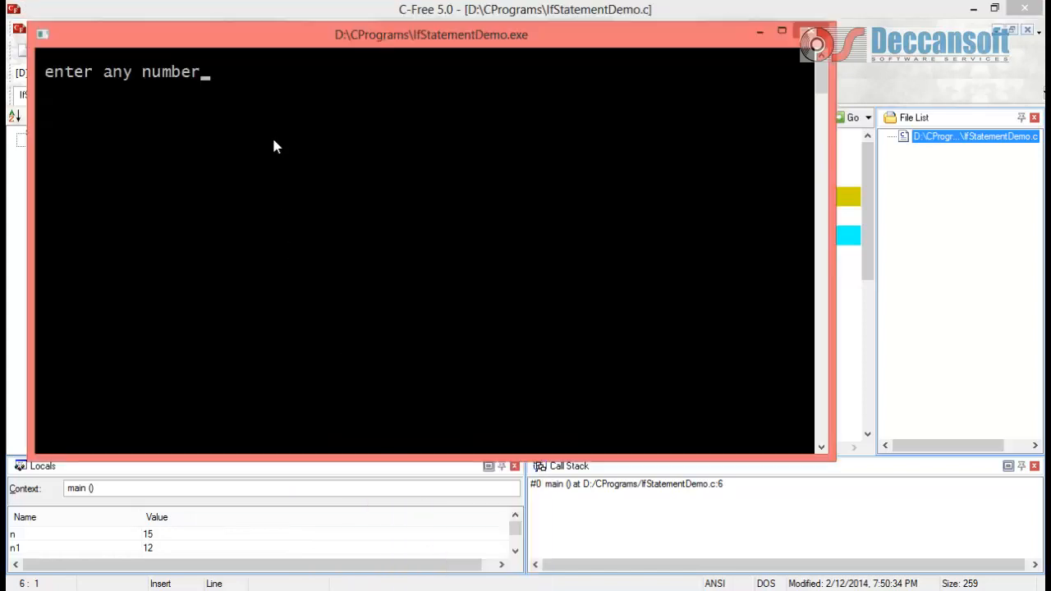
text(5)
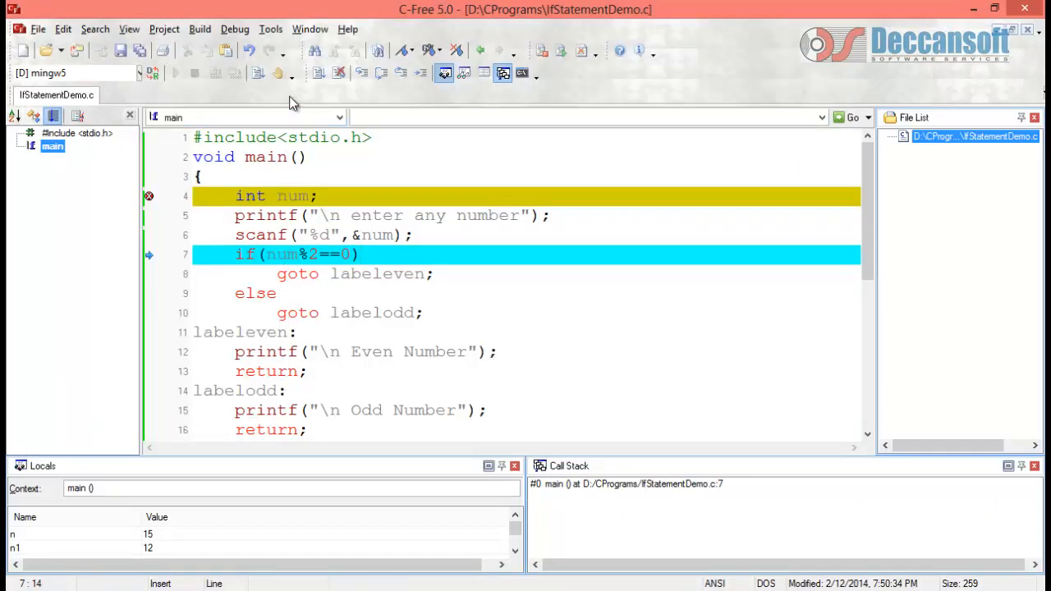
click(362, 73)
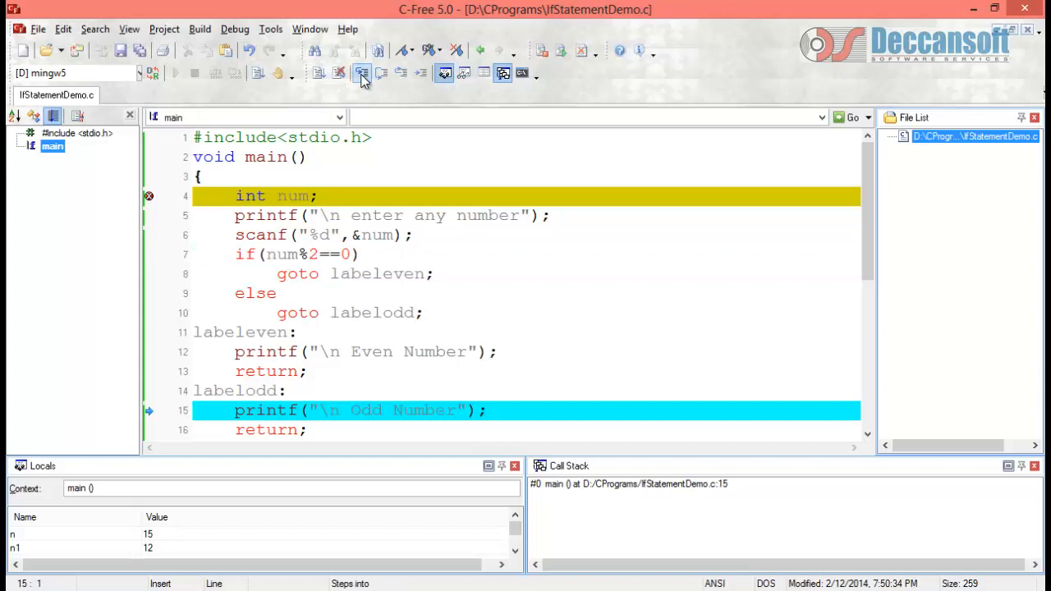
double_click(373, 273)
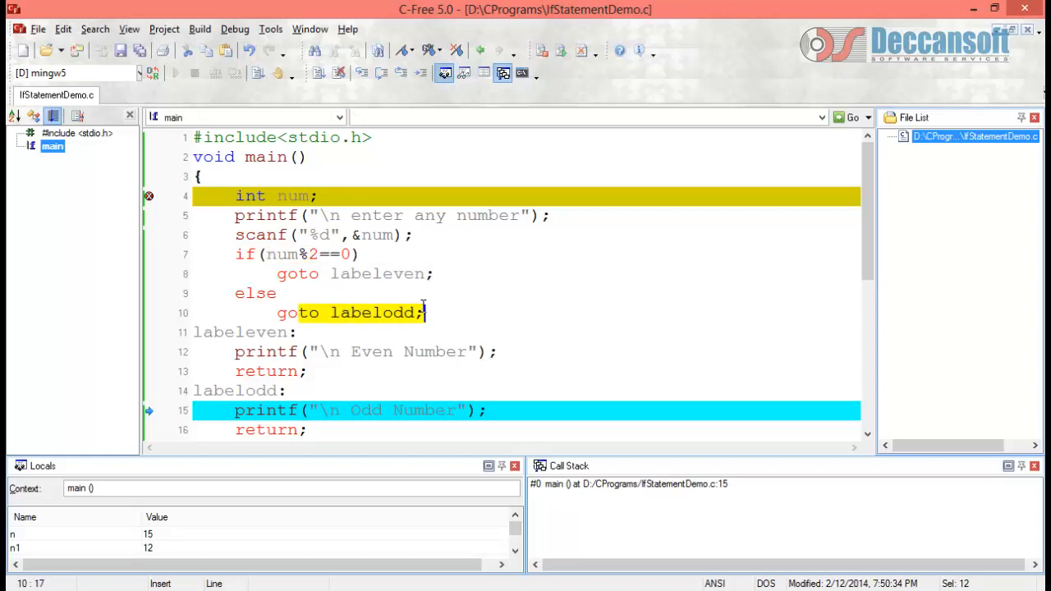
scroll(down, 3)
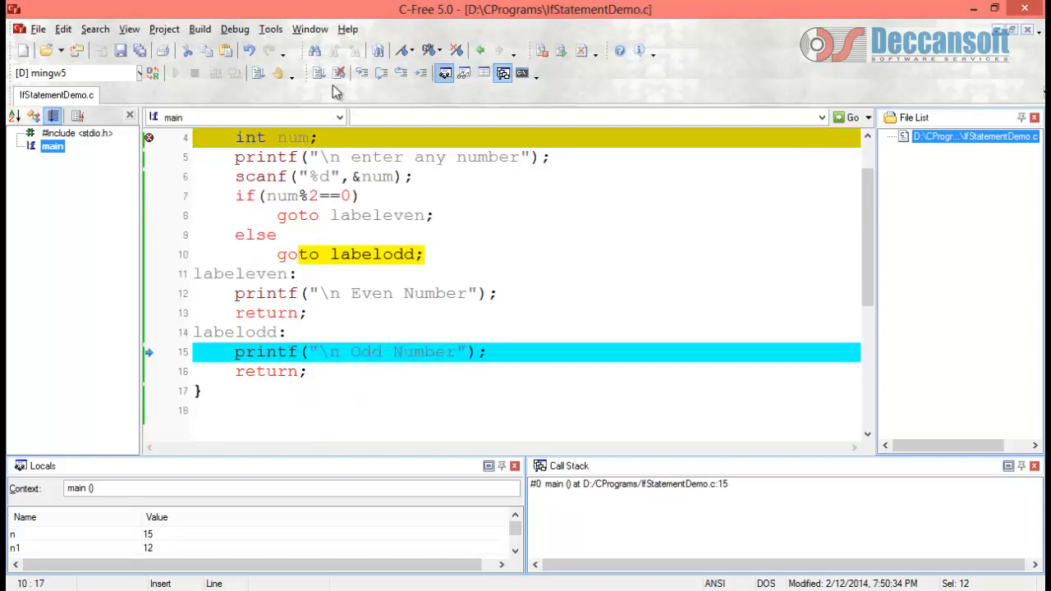
click(362, 74)
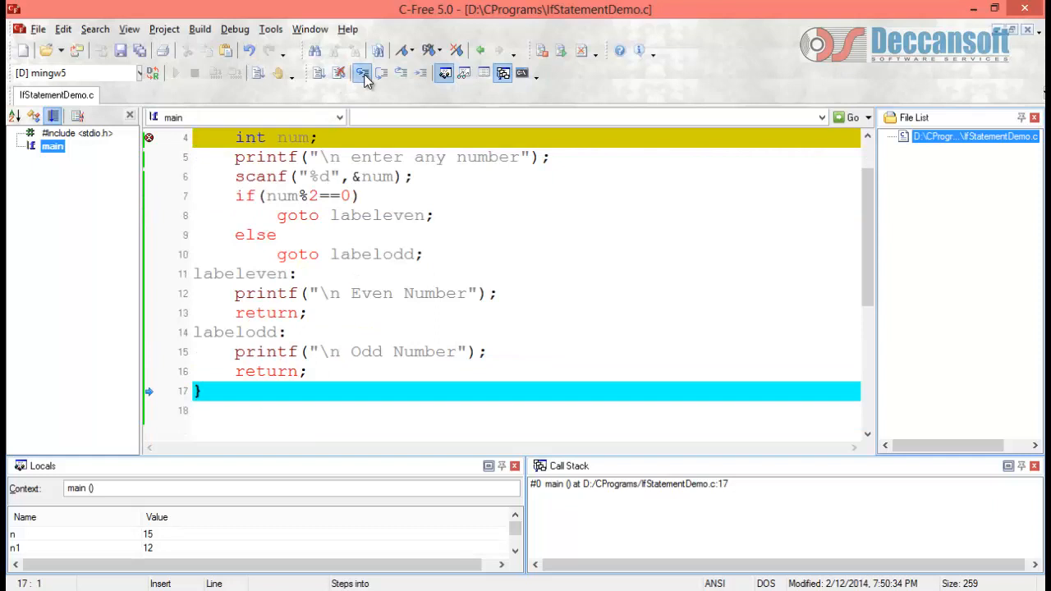
mouse_move(362, 73)
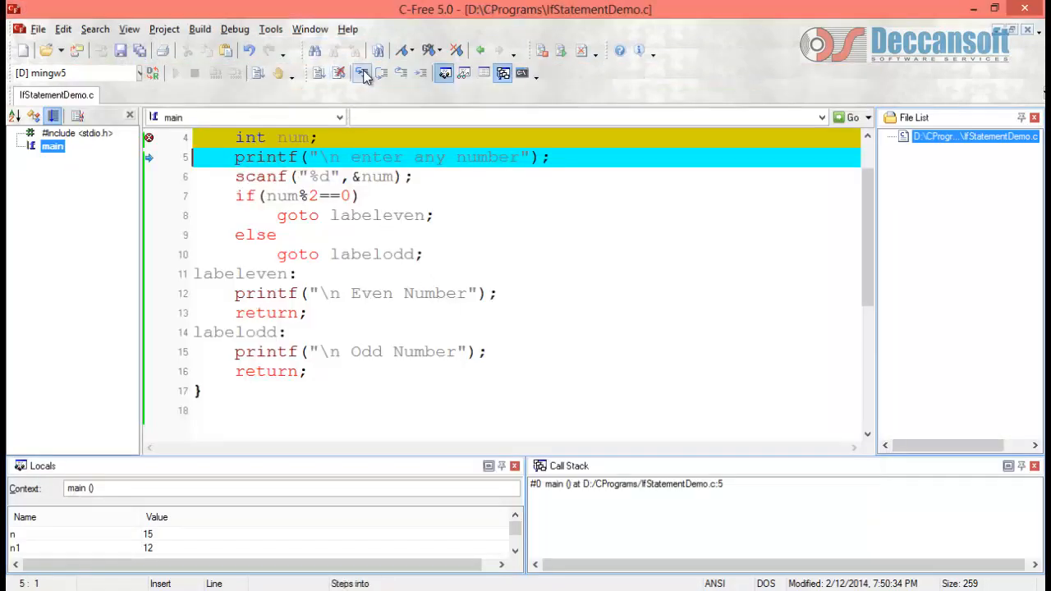
Step: Step through with input 4 until execution jumps into the labeleven branch
click(362, 73)
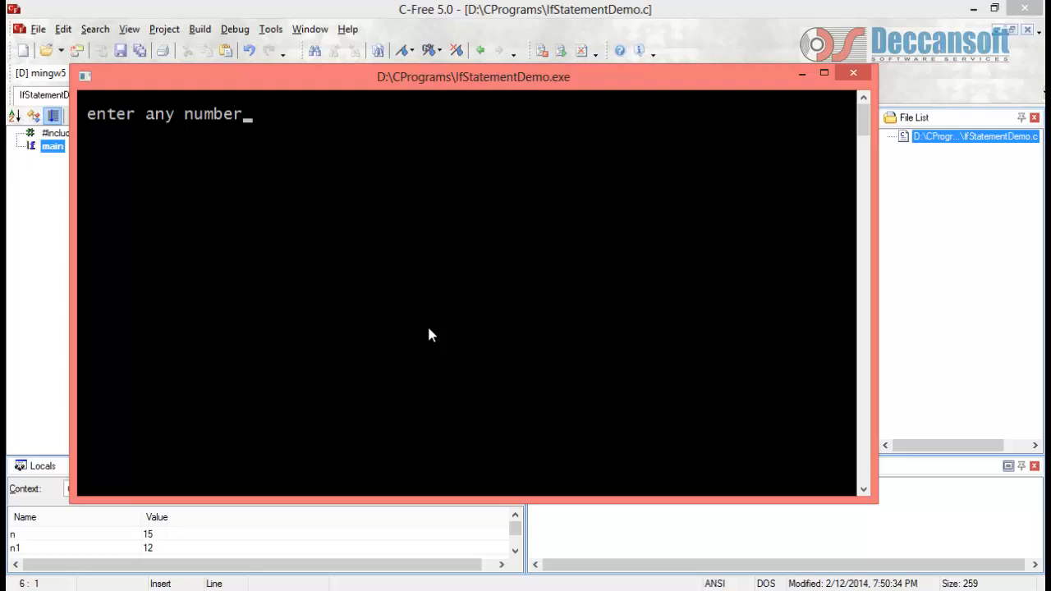
text(4)
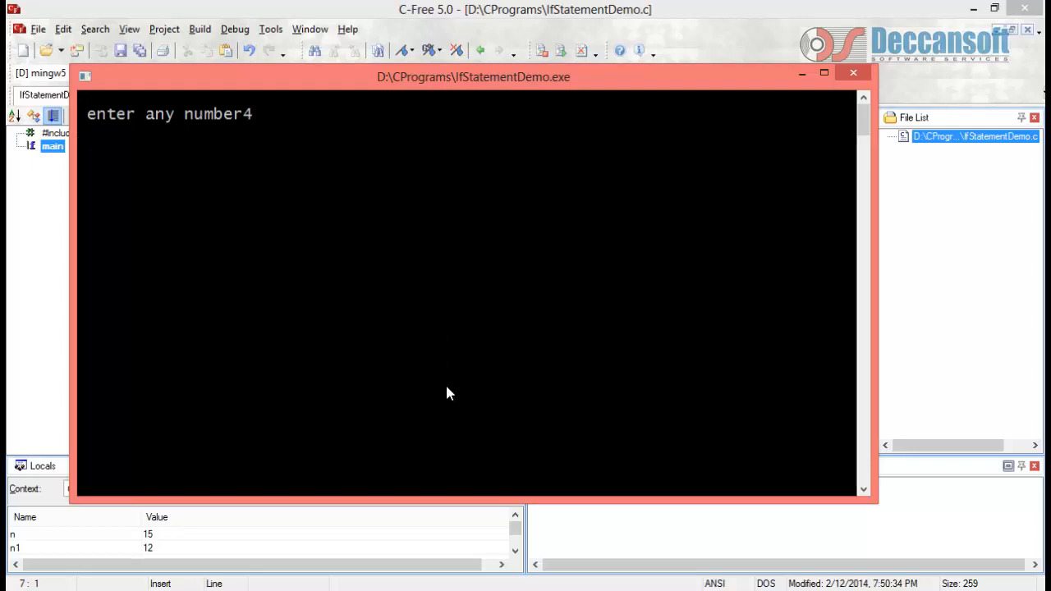
click(362, 73)
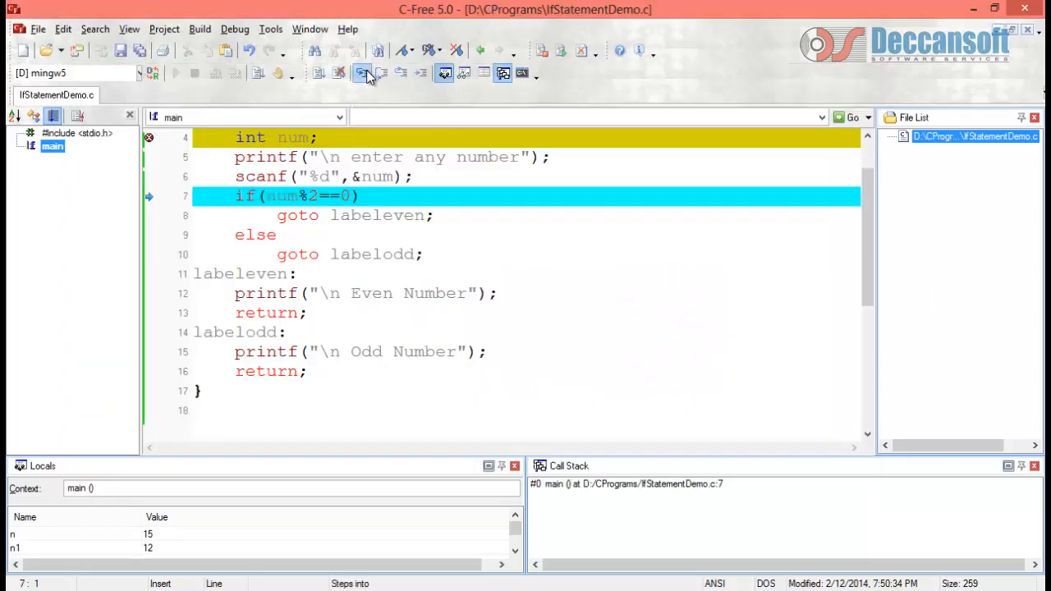
click(362, 73)
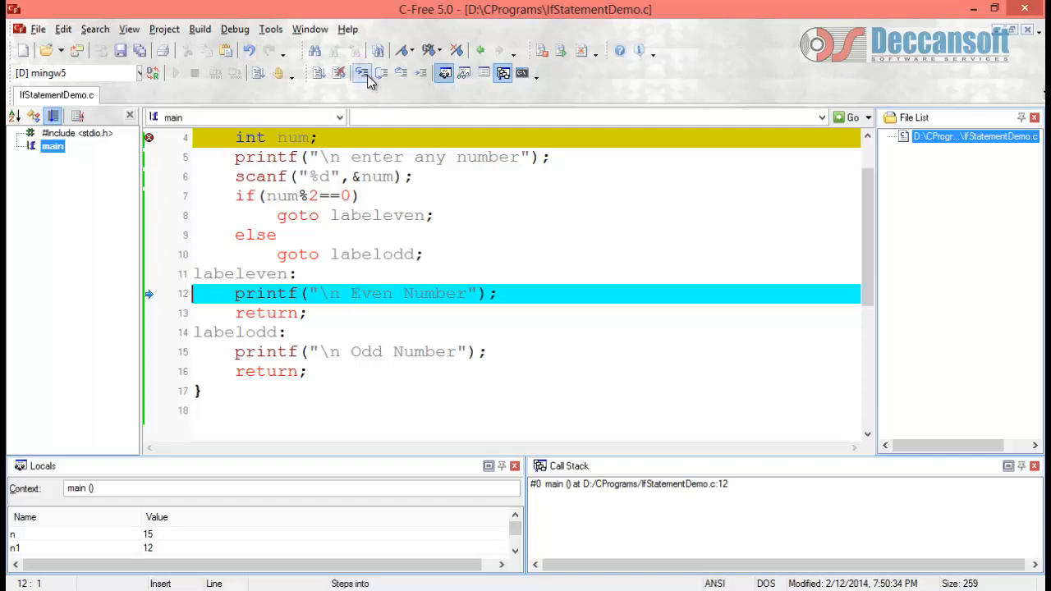
click(361, 73)
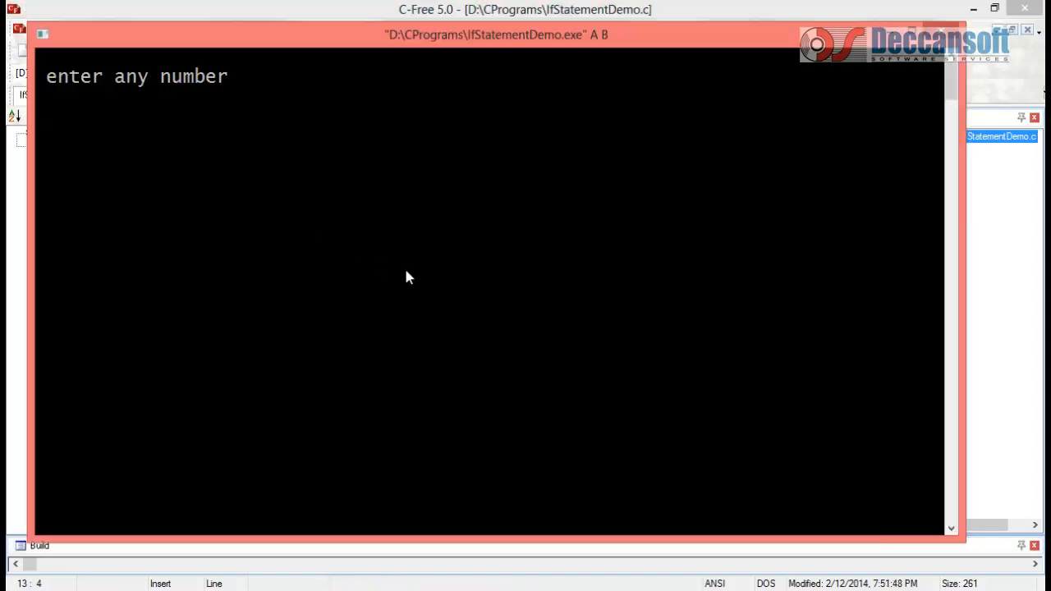
Step: Enter 4 in the running console program
text(4)
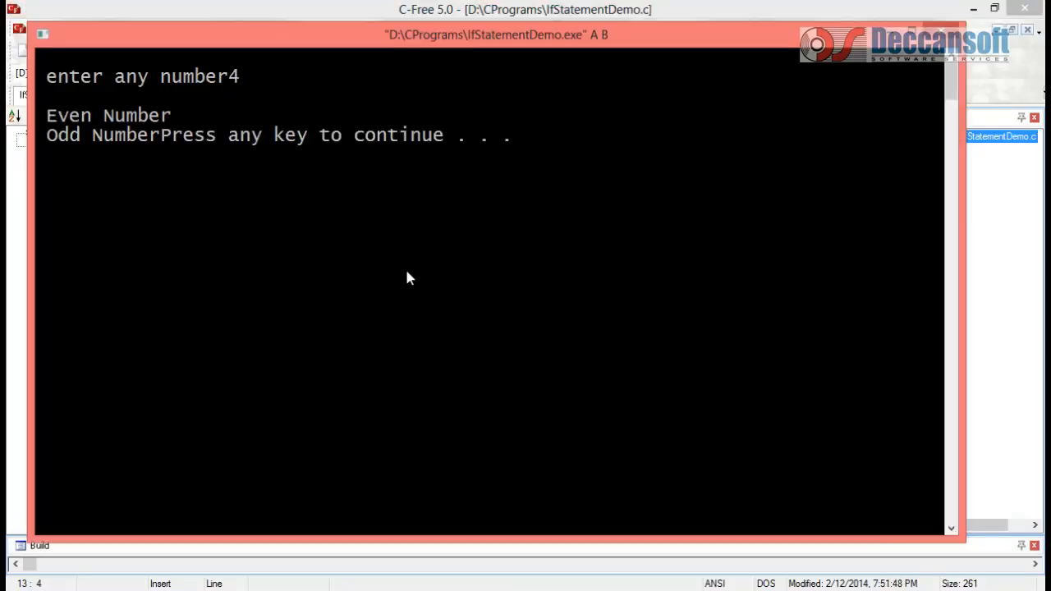
mouse_move(54, 146)
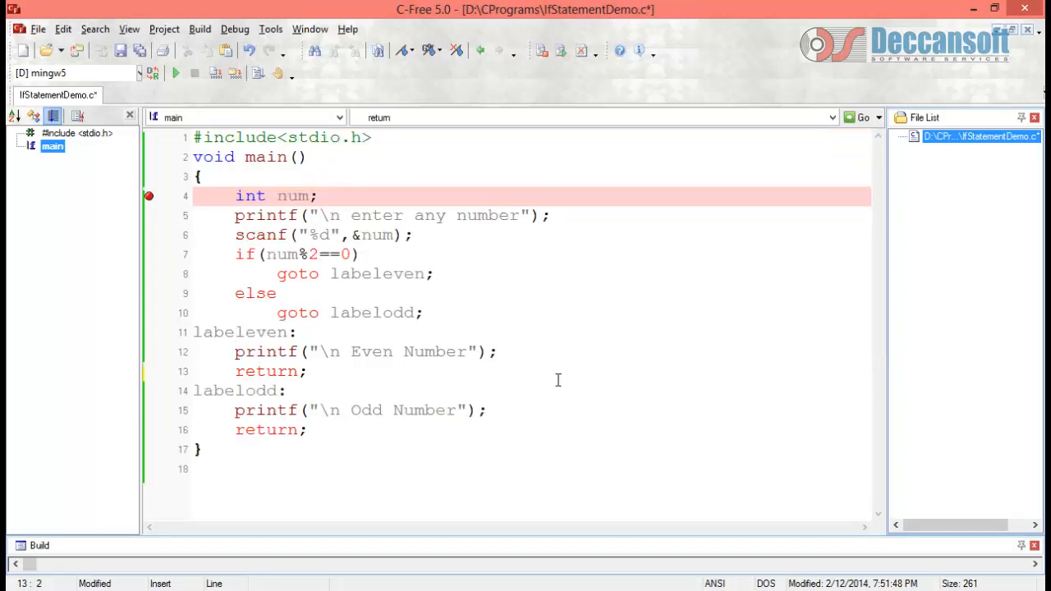
Step: Declare main as int and change both label returns to return 0
click(236, 371)
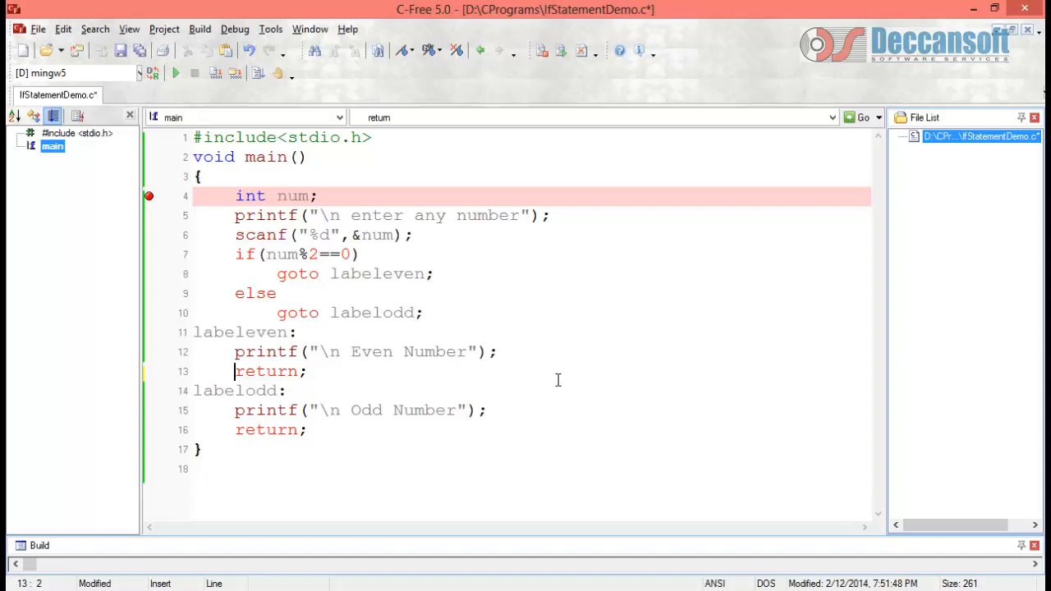
click(214, 157)
text(nt)
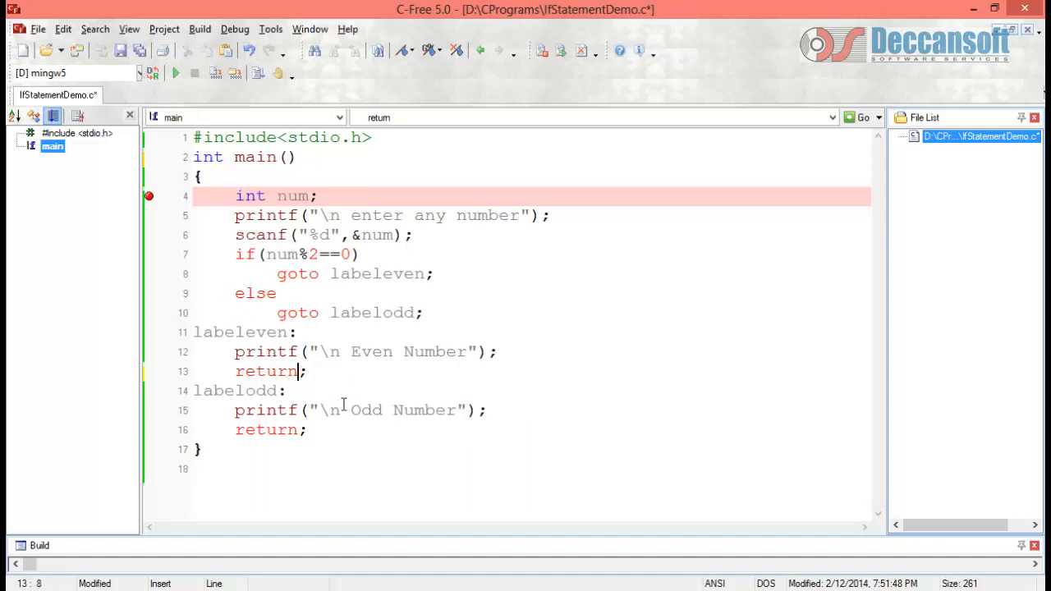
text(0)
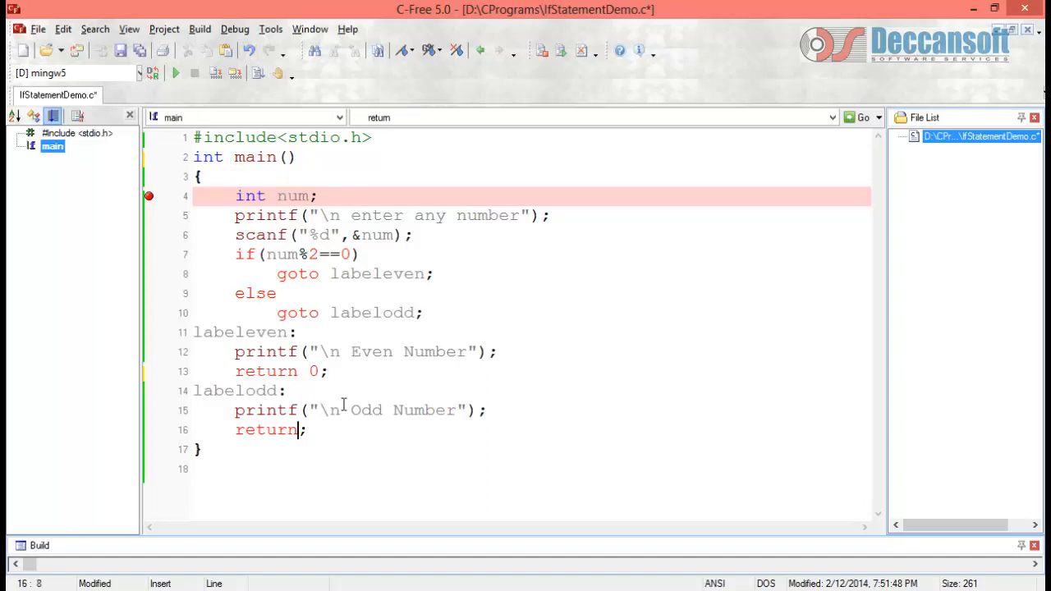
text(0)
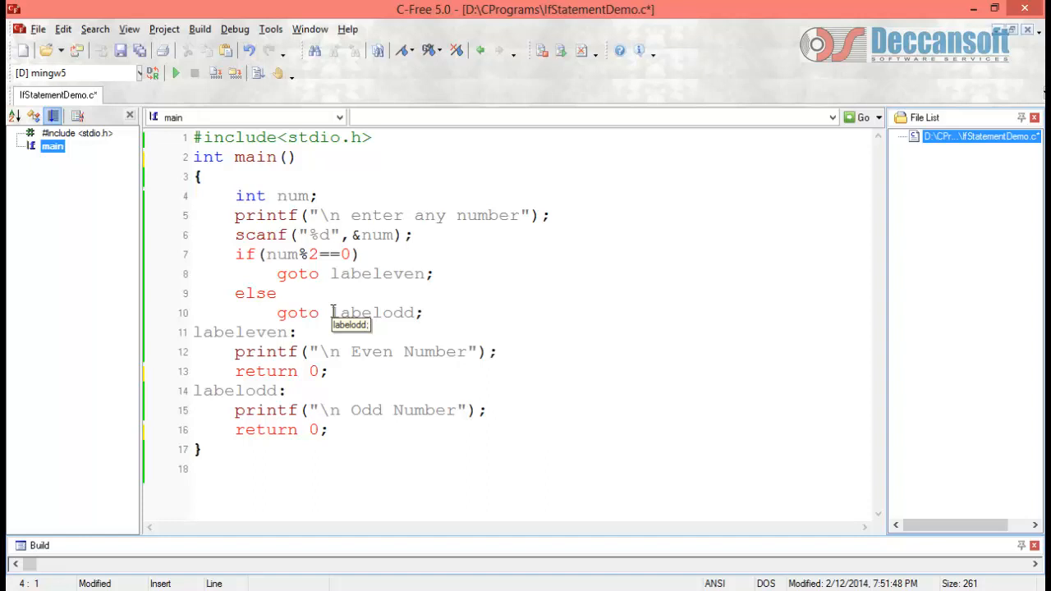
Step: Remove the int num breakpoint and highlight the labeleven branch and its goto
click(192, 196)
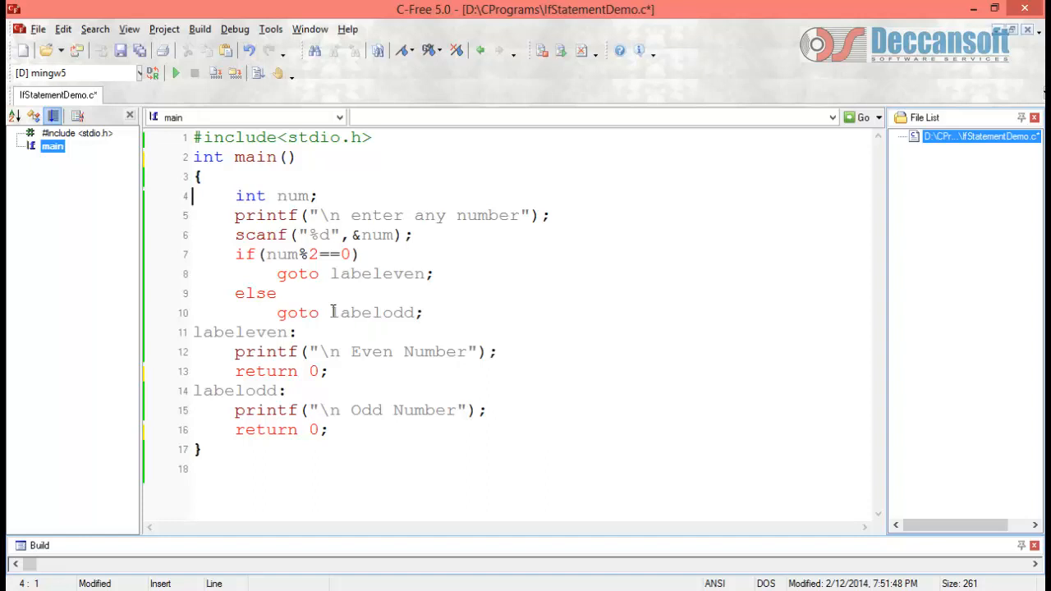
mouse_move(374, 312)
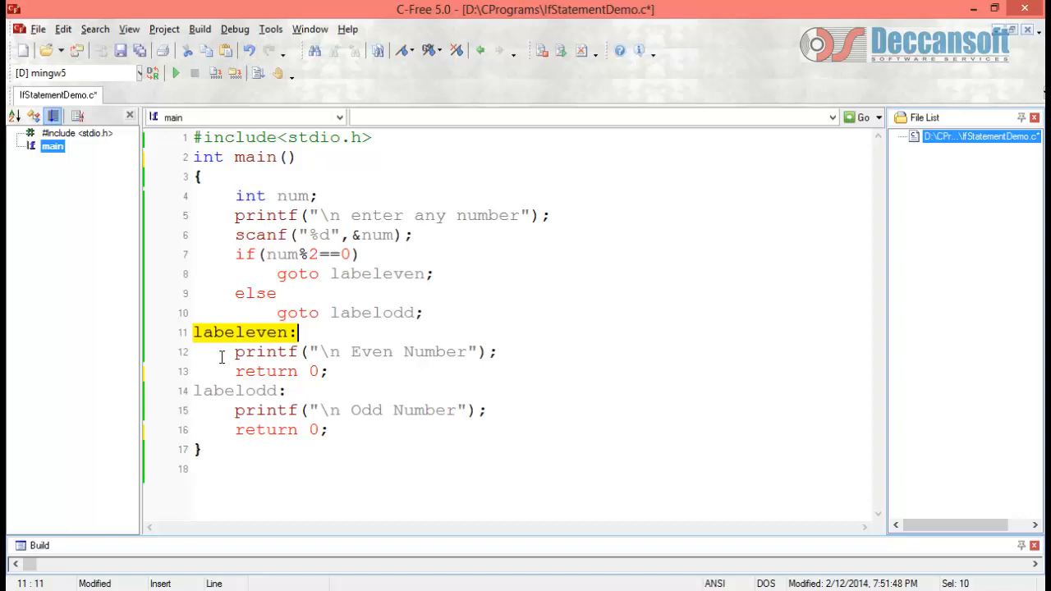
drag(297, 332, 327, 371)
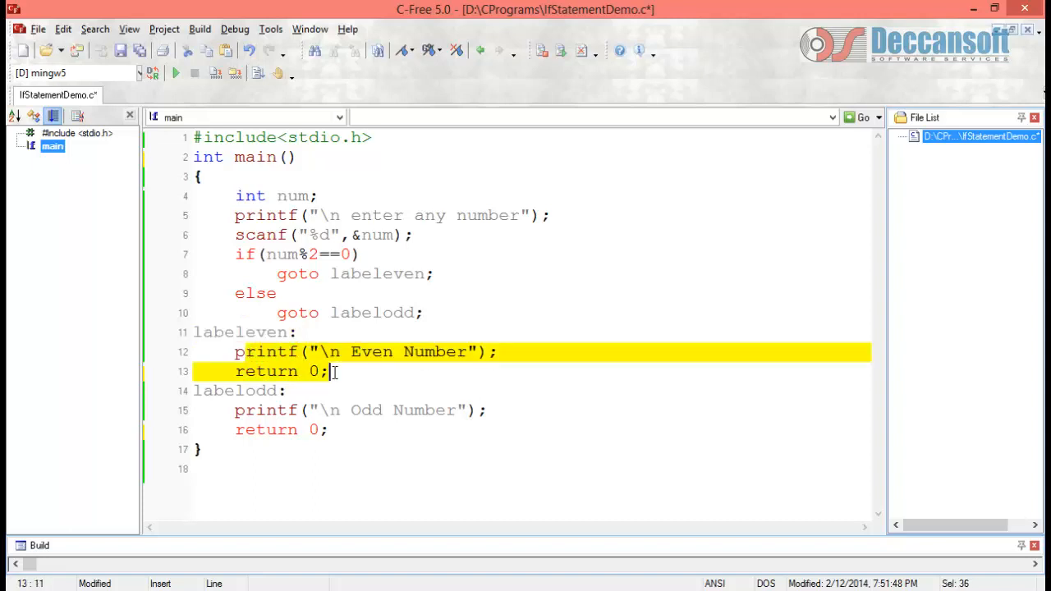
click(333, 371)
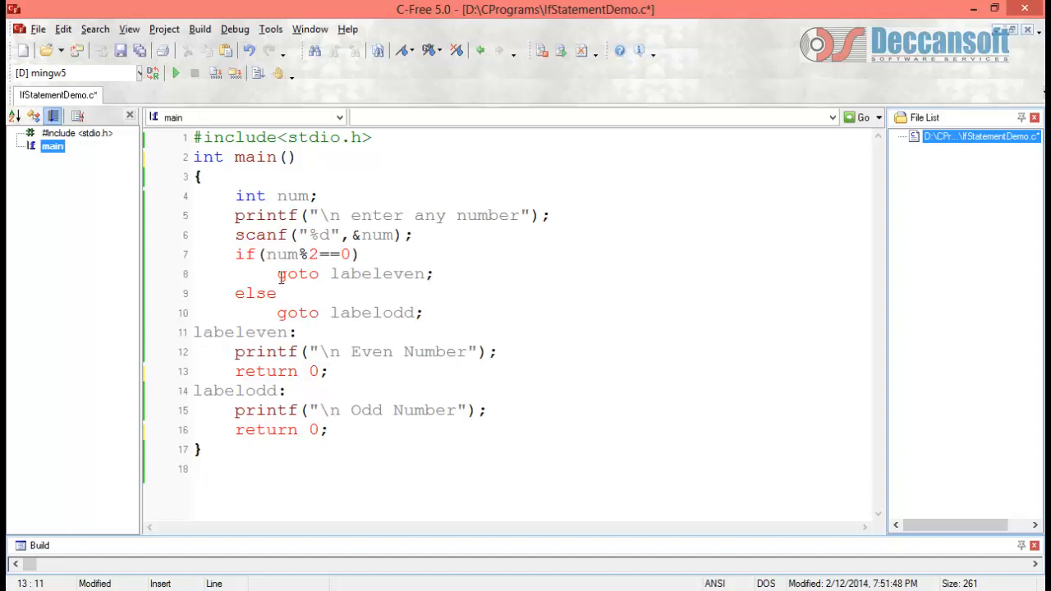
drag(277, 273, 425, 273)
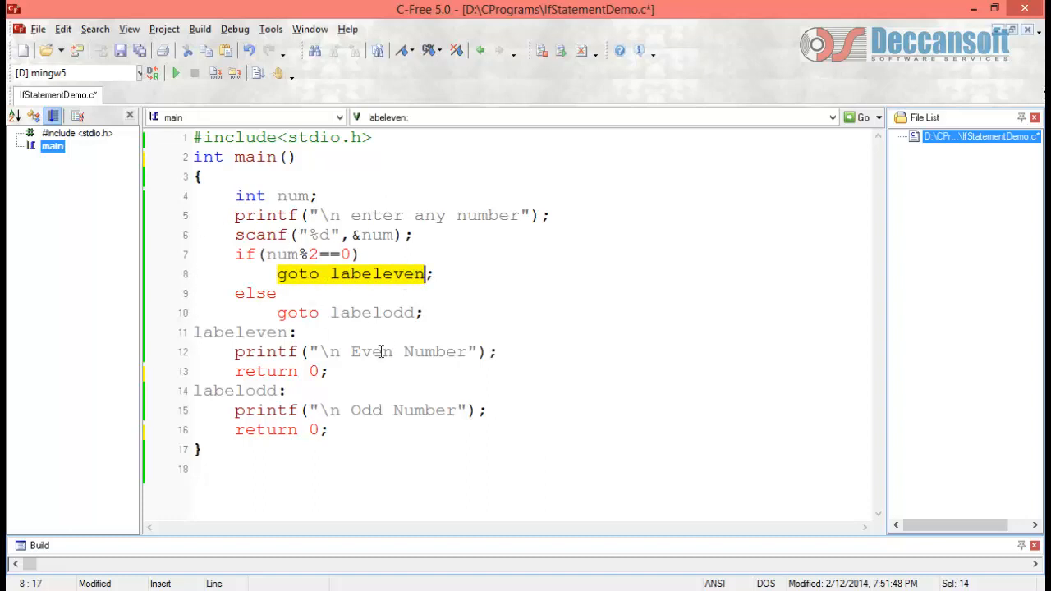
mouse_move(300, 277)
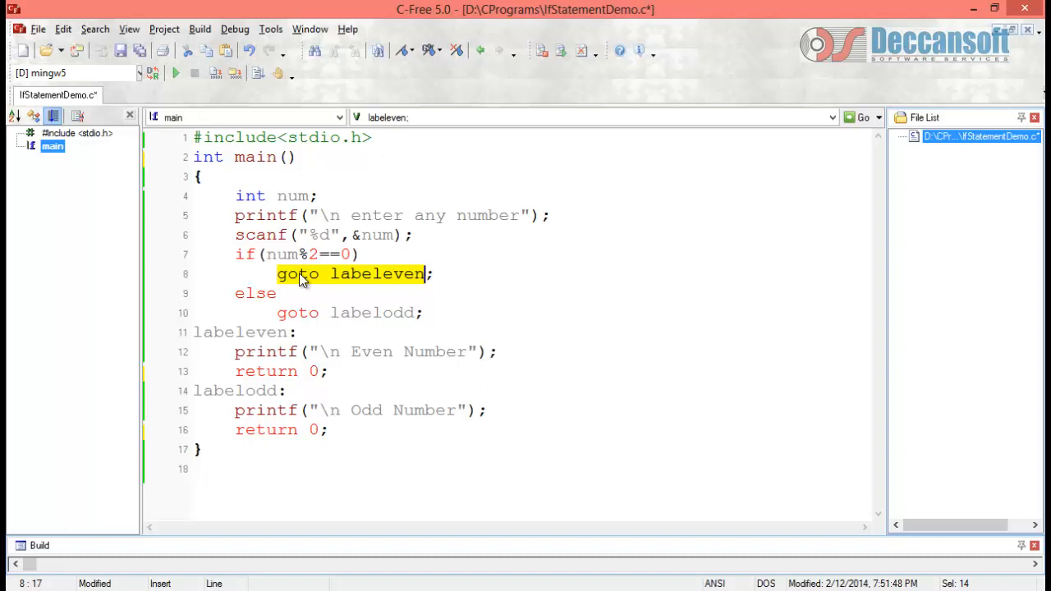
mouse_move(296, 283)
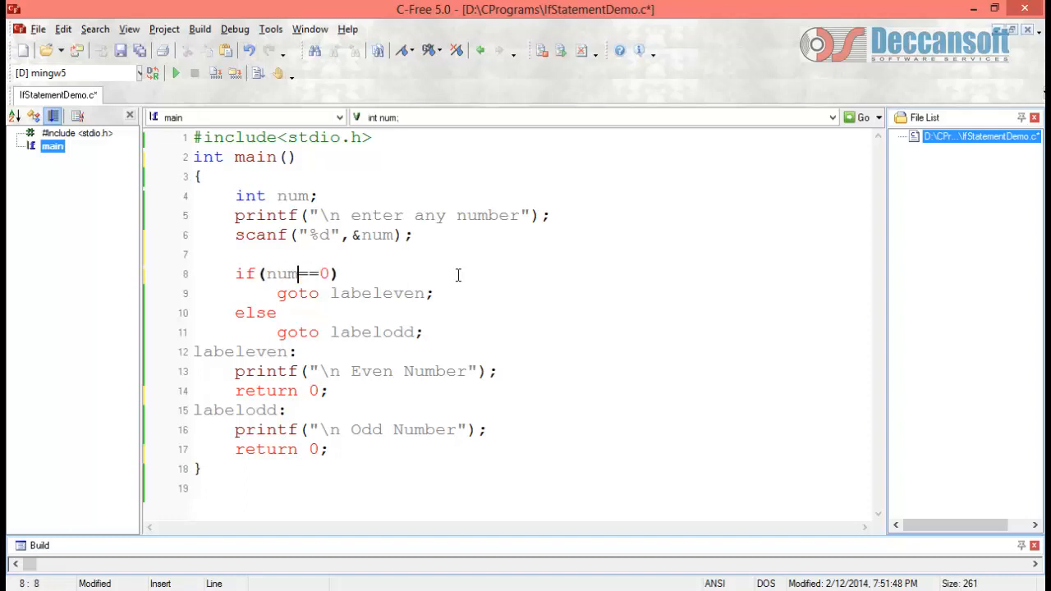
Step: Rename the goto labeleven jump target to stop
click(328, 293)
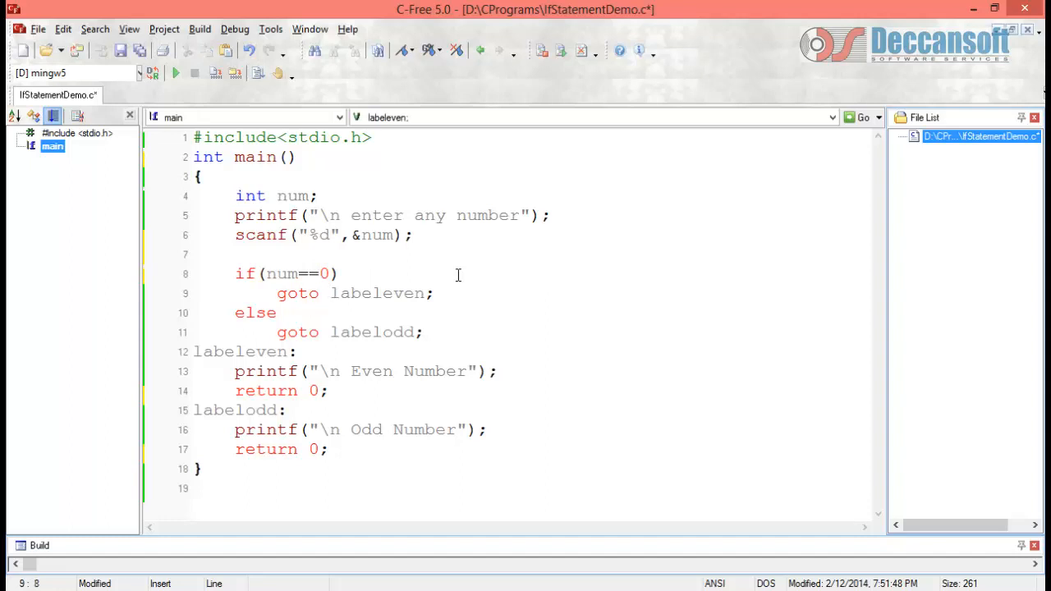
double_click(380, 293)
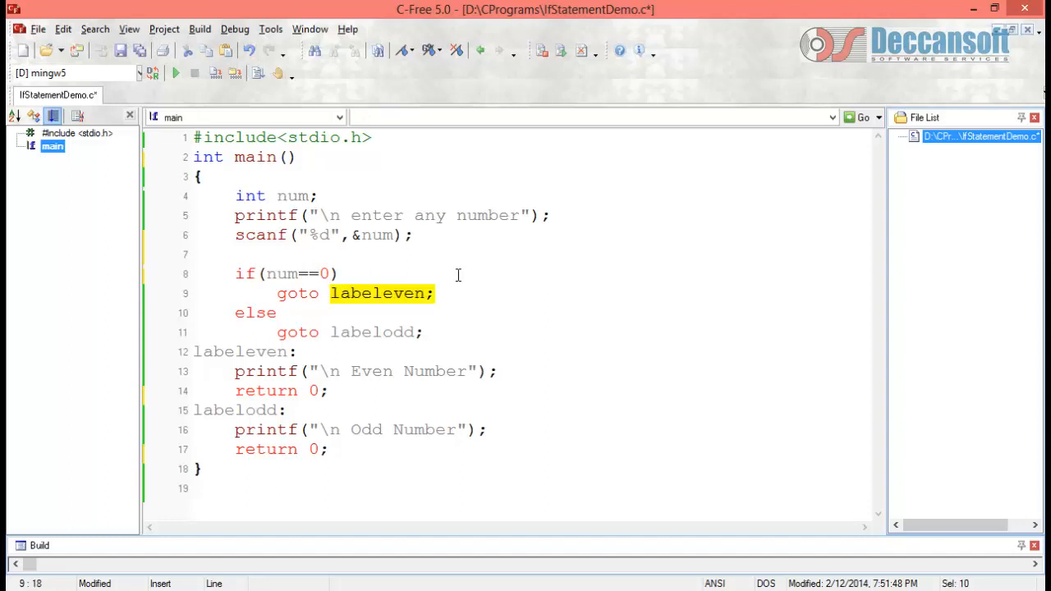
text(stip)
click(246, 352)
text(stop:)
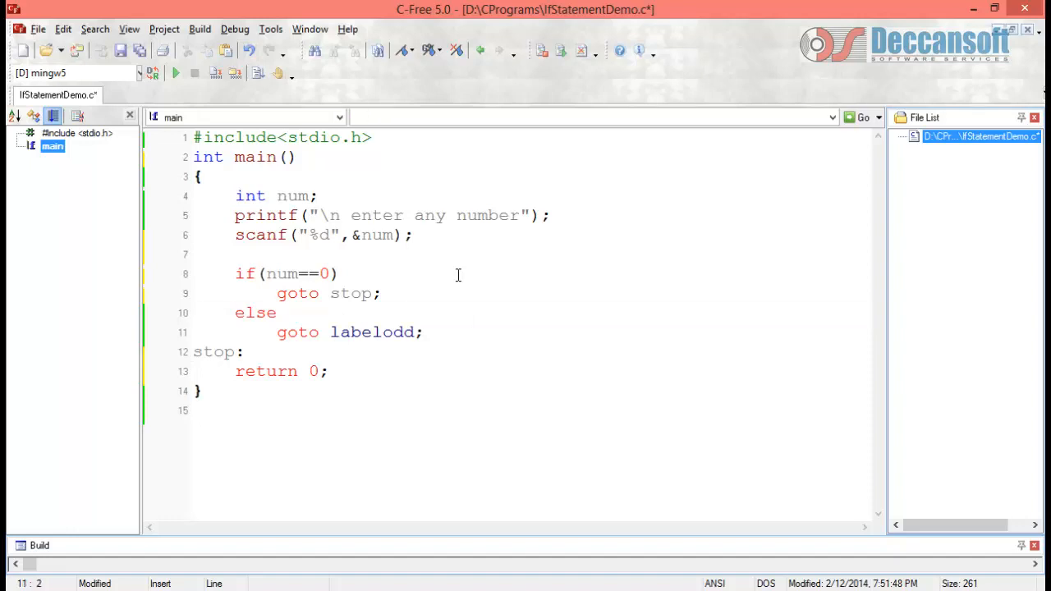
Step: Add num-- on the blank line after scanf
click(235, 254)
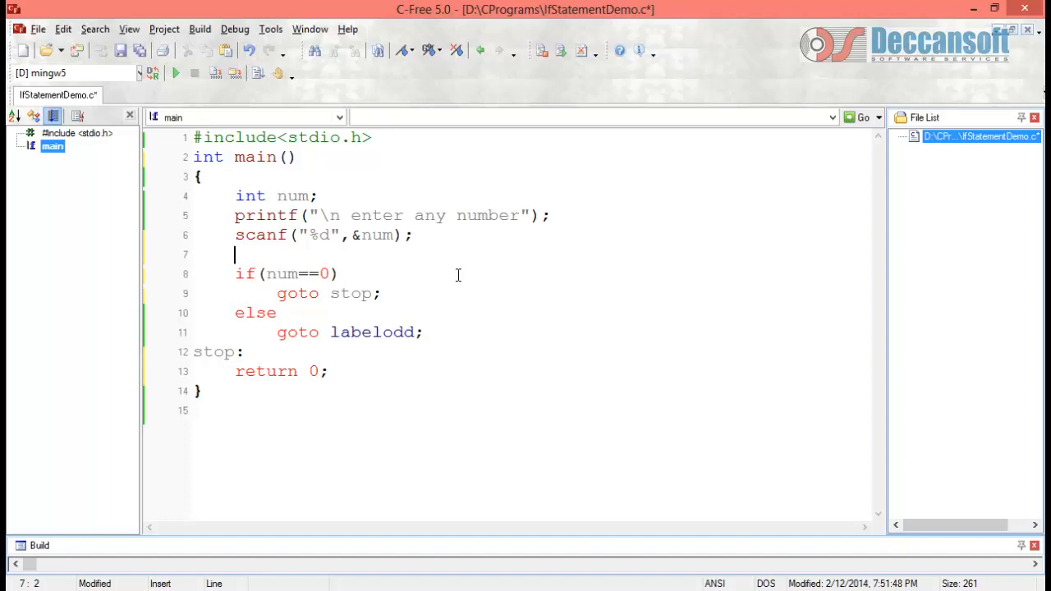
text(num)
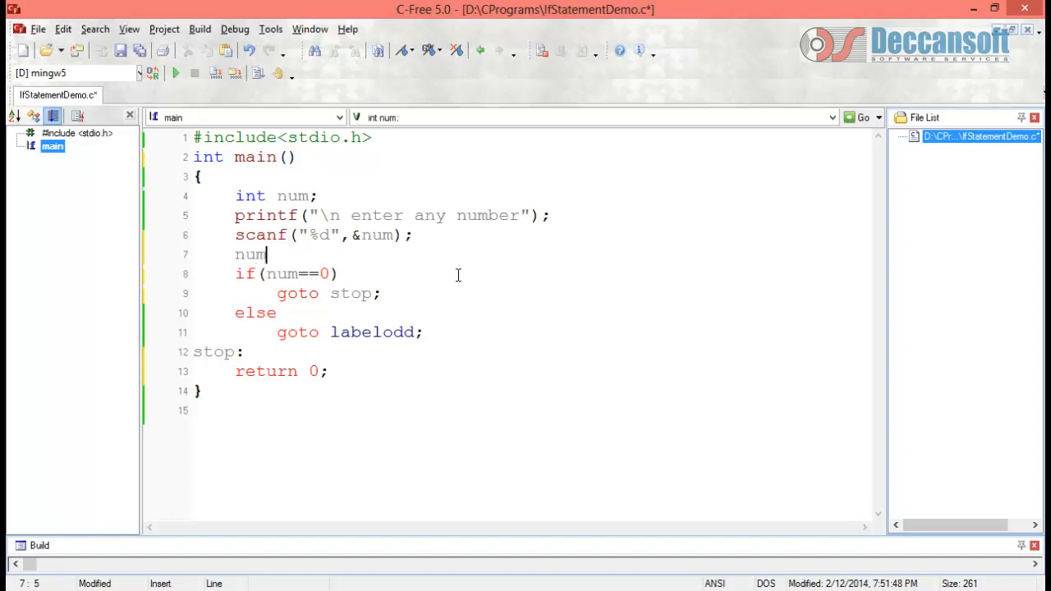
text(--;)
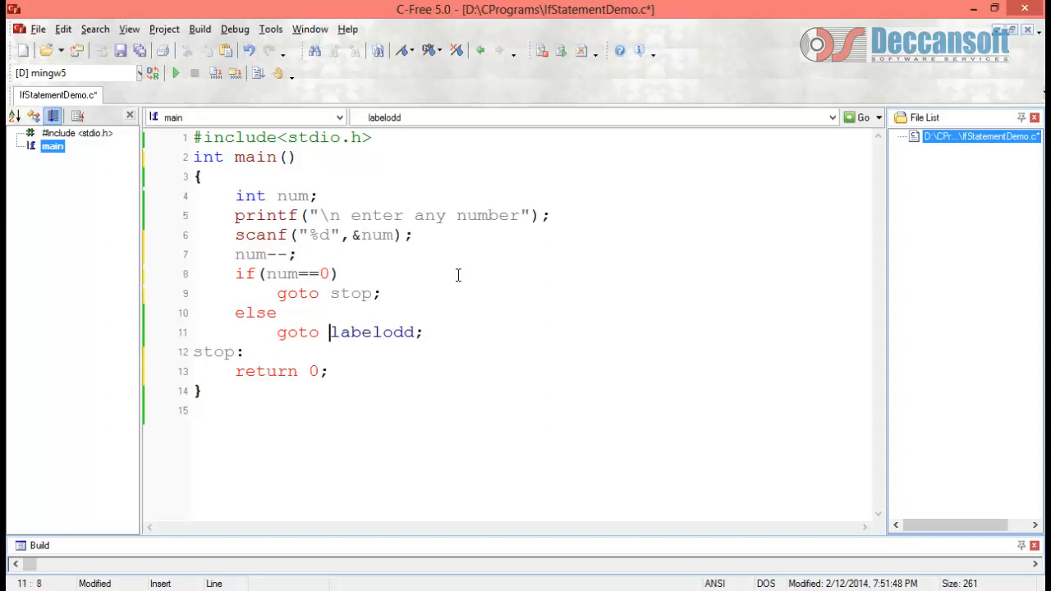
Step: Add printf("Number is %d",num); to the code
click(271, 274)
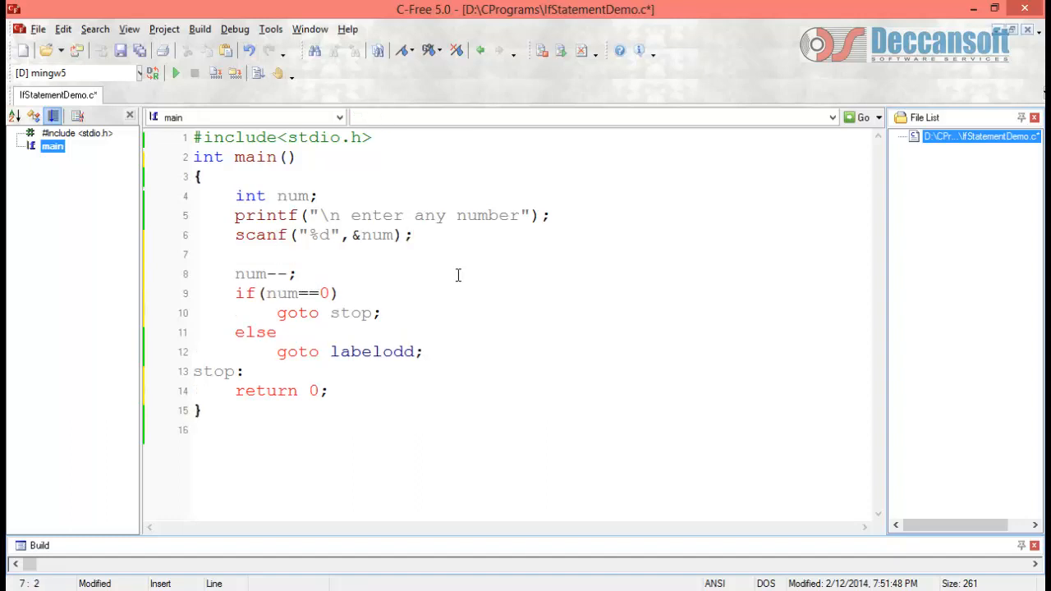
text(printf)
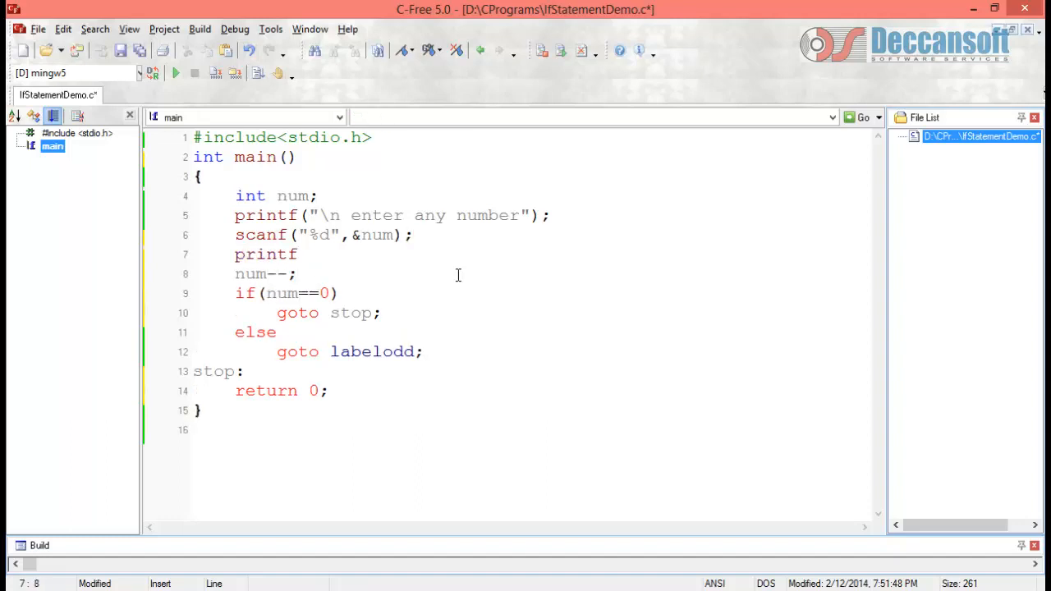
text(("N")
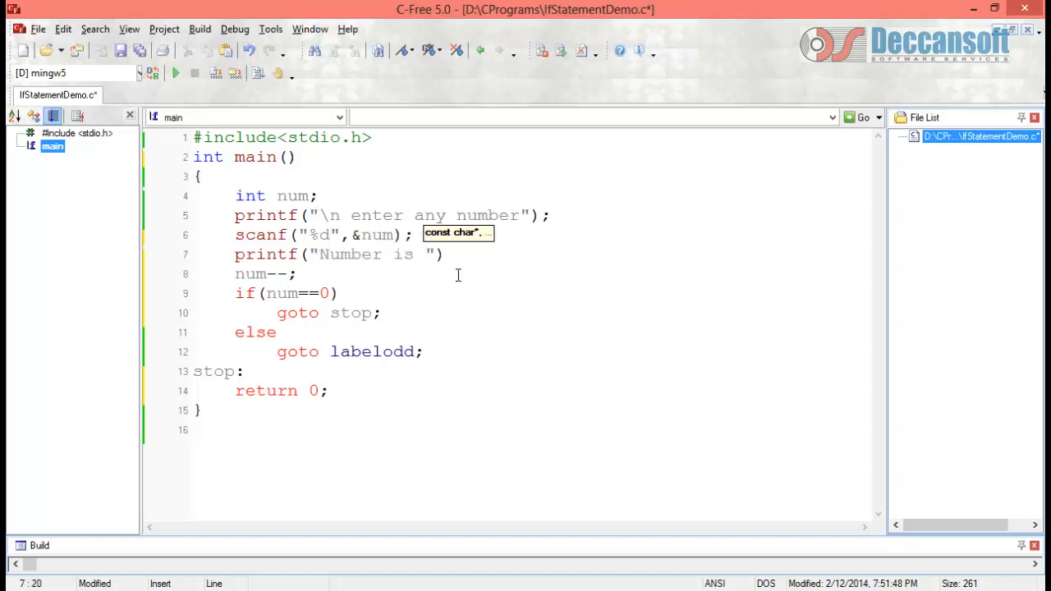
text(%d)
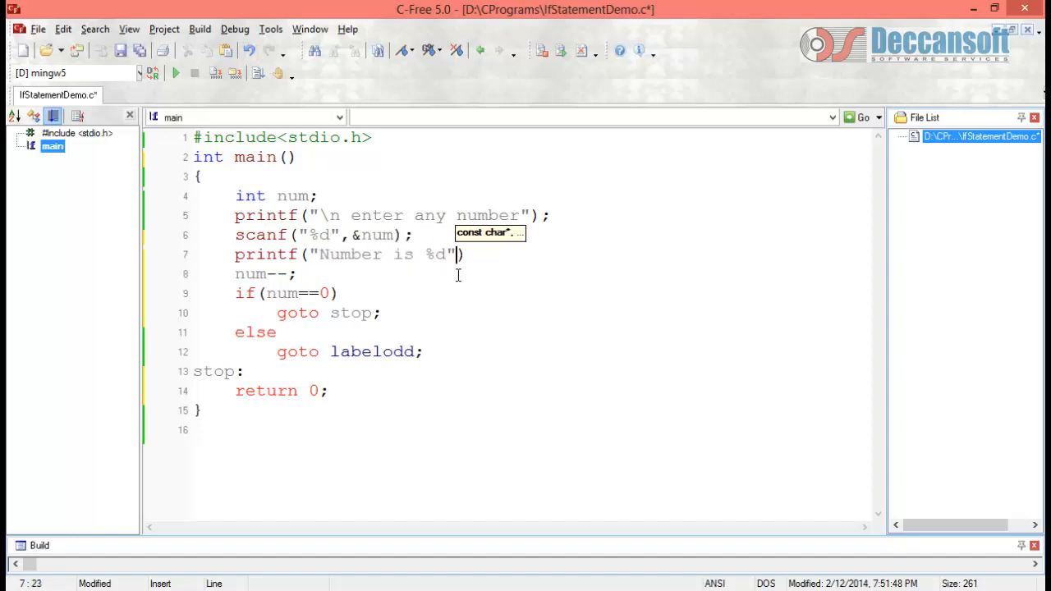
text(,)
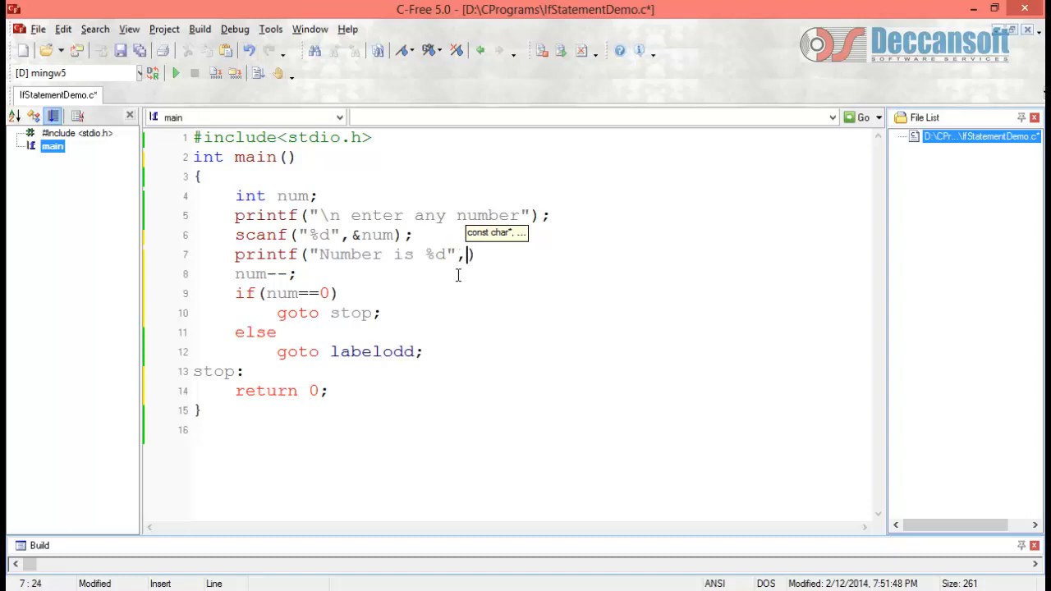
text(num)
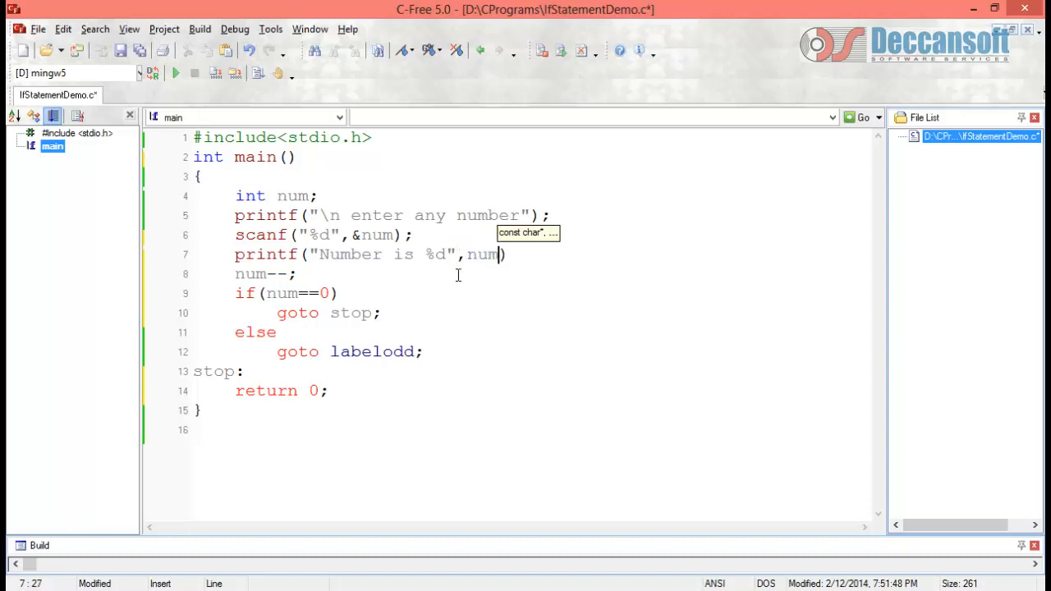
text();)
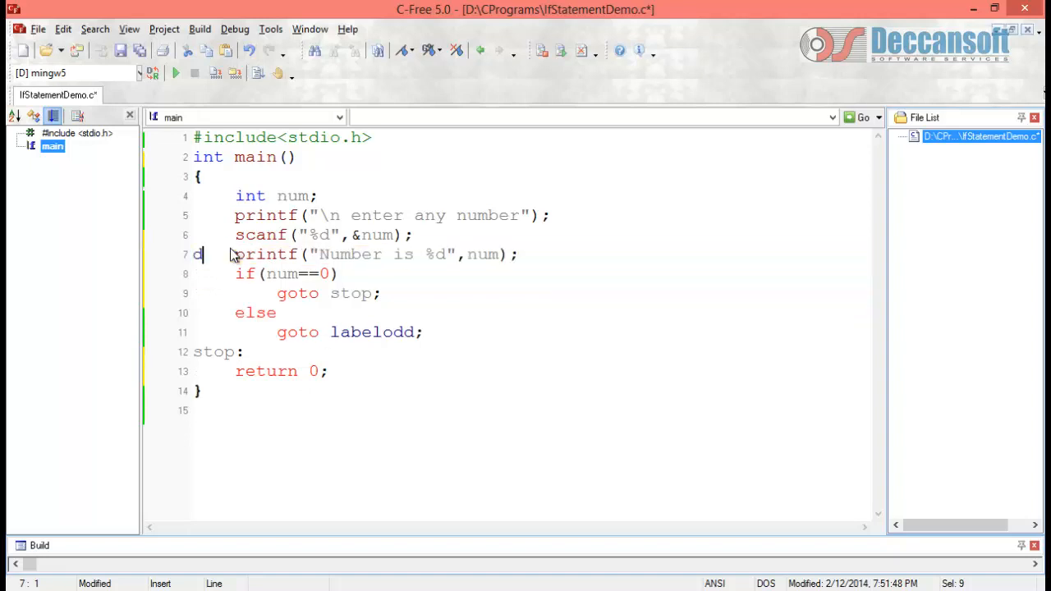
Step: Label the decrement line decr:num--; and retarget goto labelodd to decr
text(ecr:)
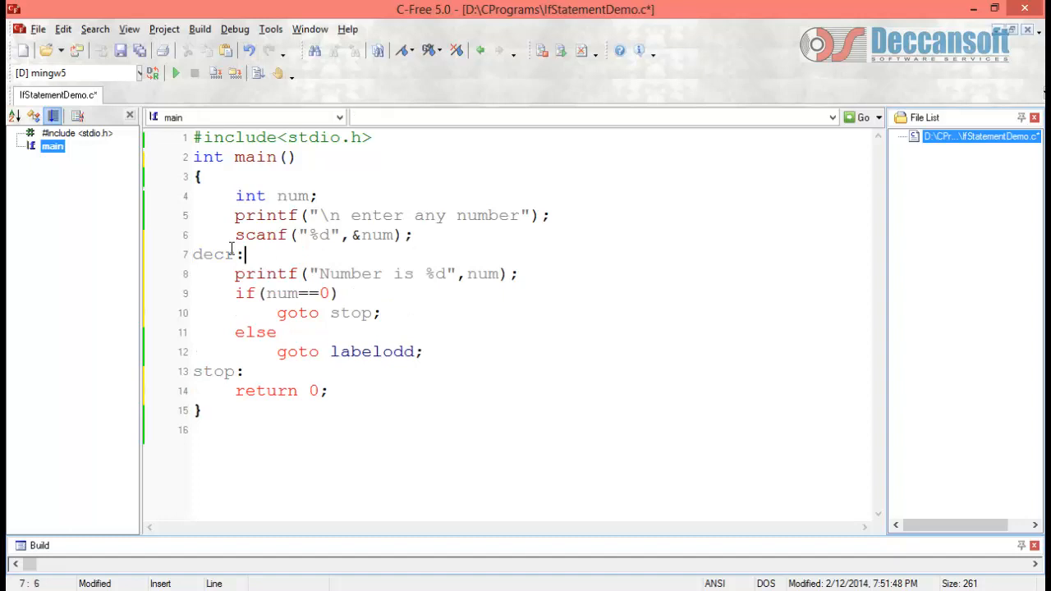
text(num)
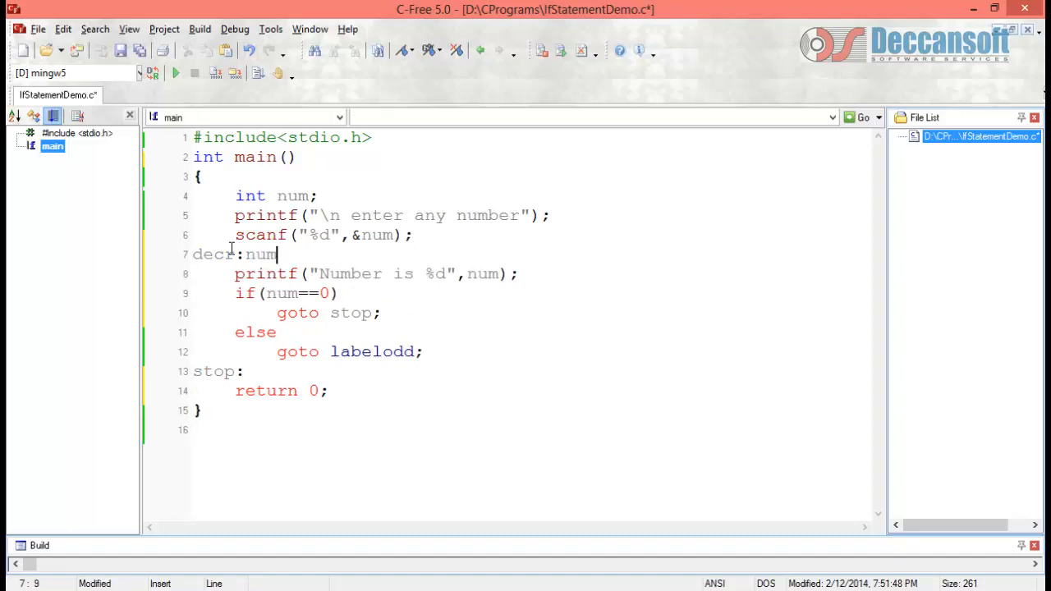
text(--;)
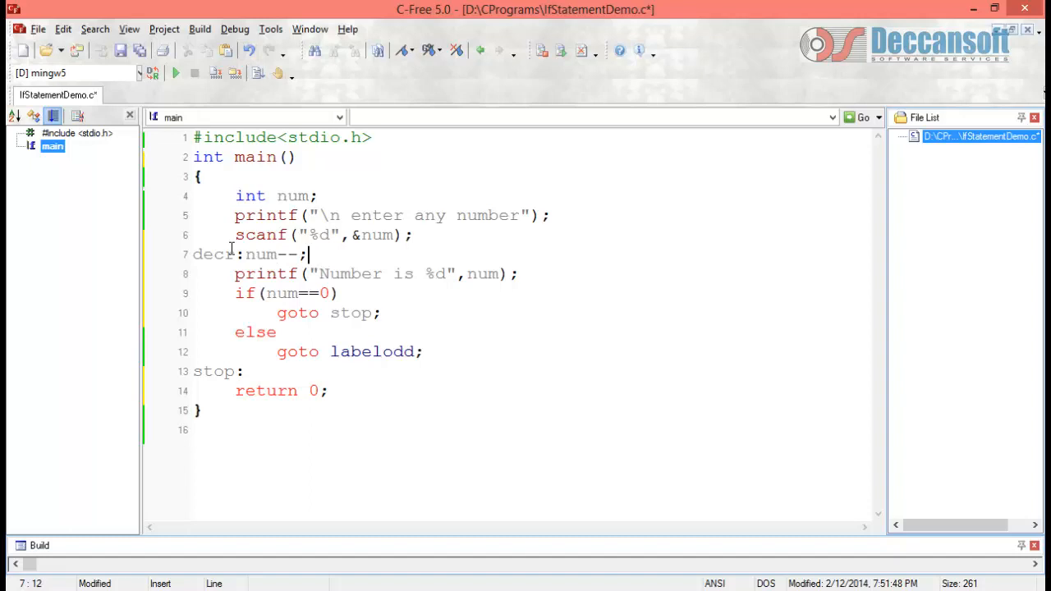
double_click(372, 351)
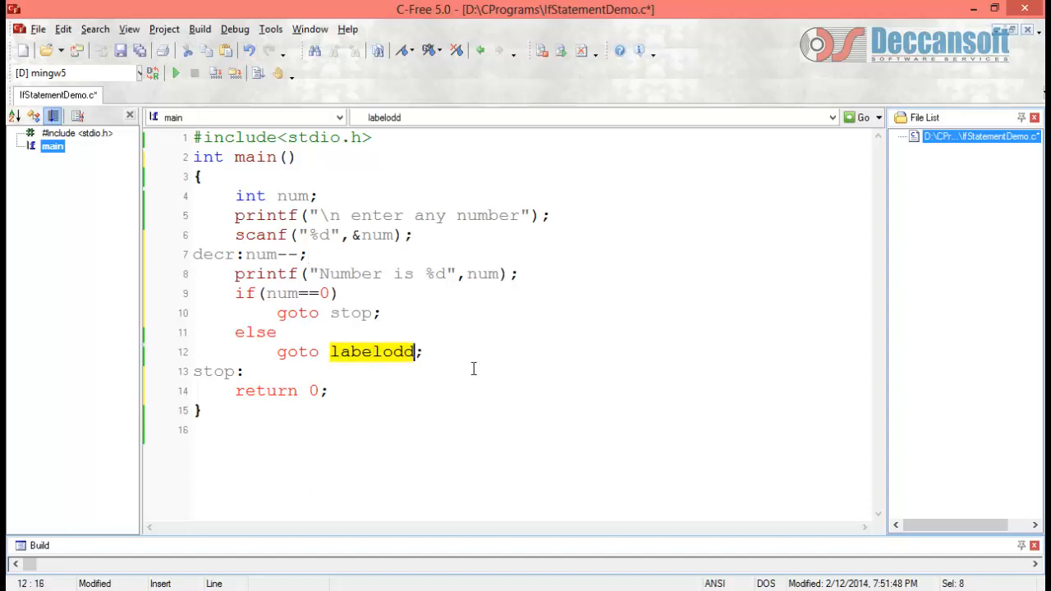
text(decr)
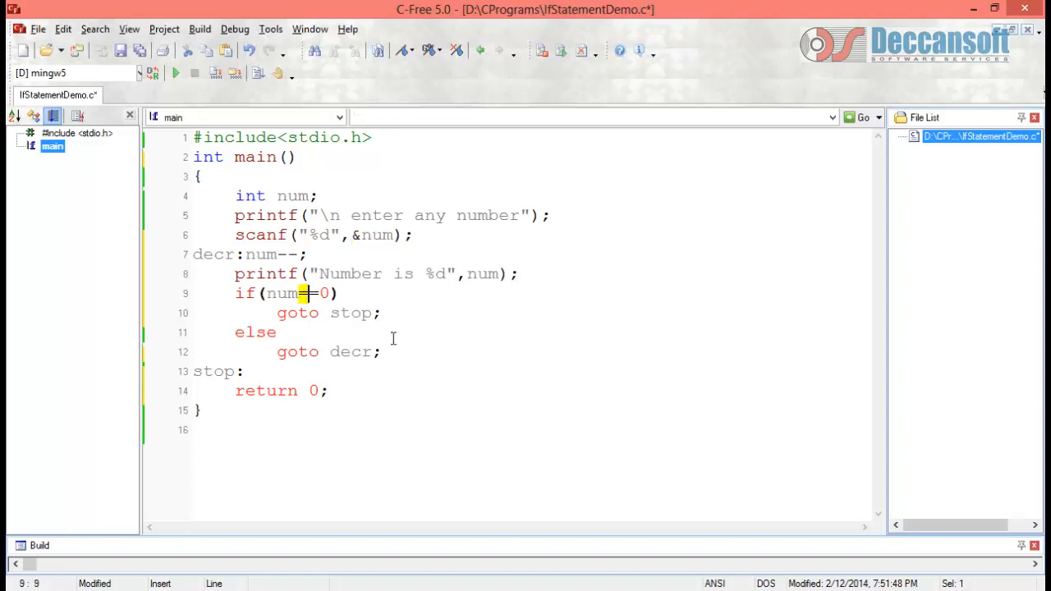
Step: Change the == condition to <= and highlight the Number is message
text(<)
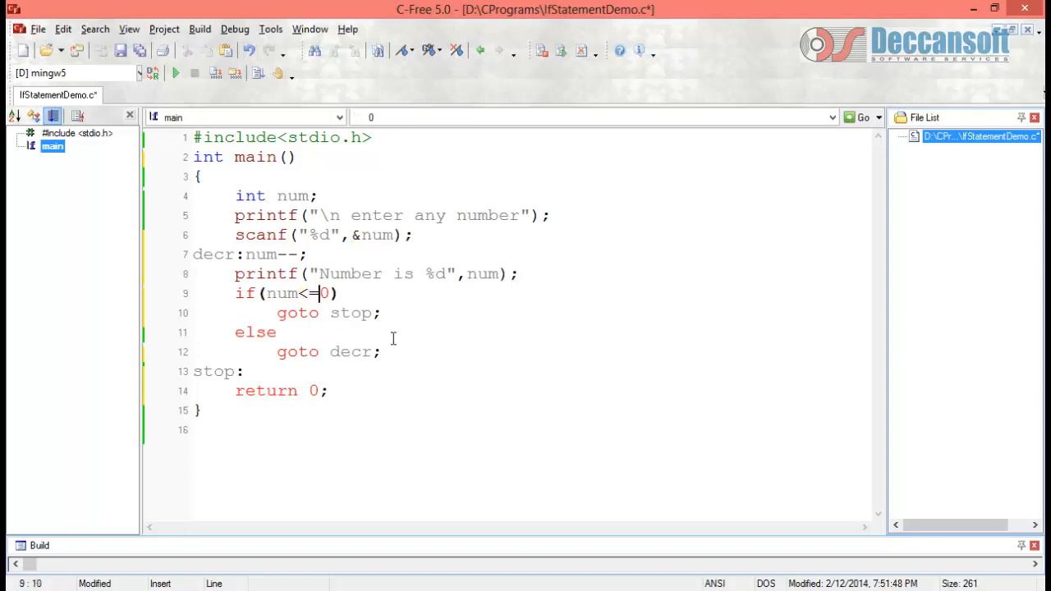
double_click(351, 313)
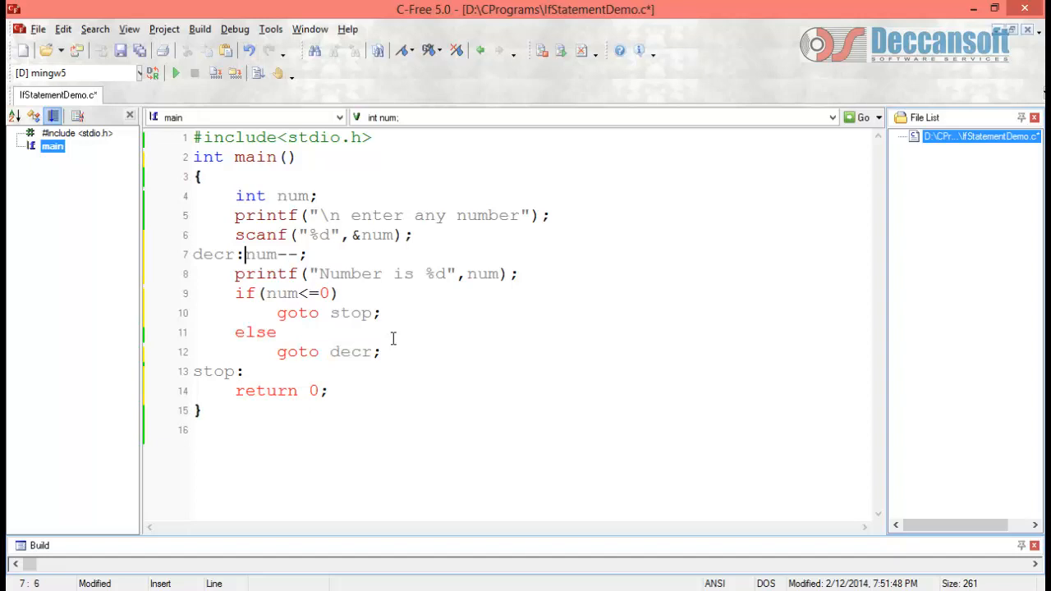
double_click(349, 274)
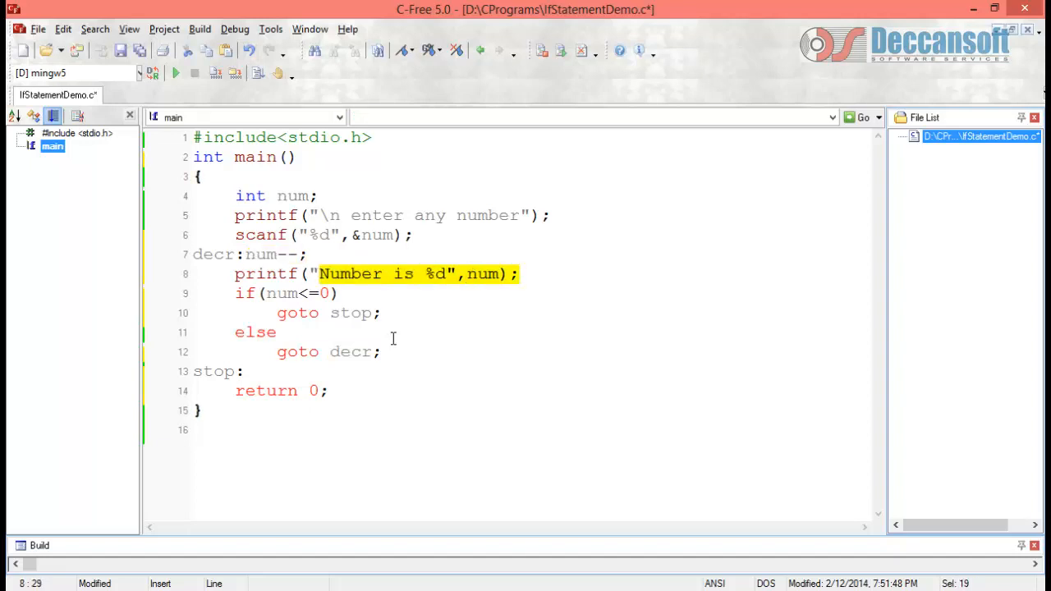
Step: Run the countdown with input 5, then add \n to the Number is printf
click(175, 73)
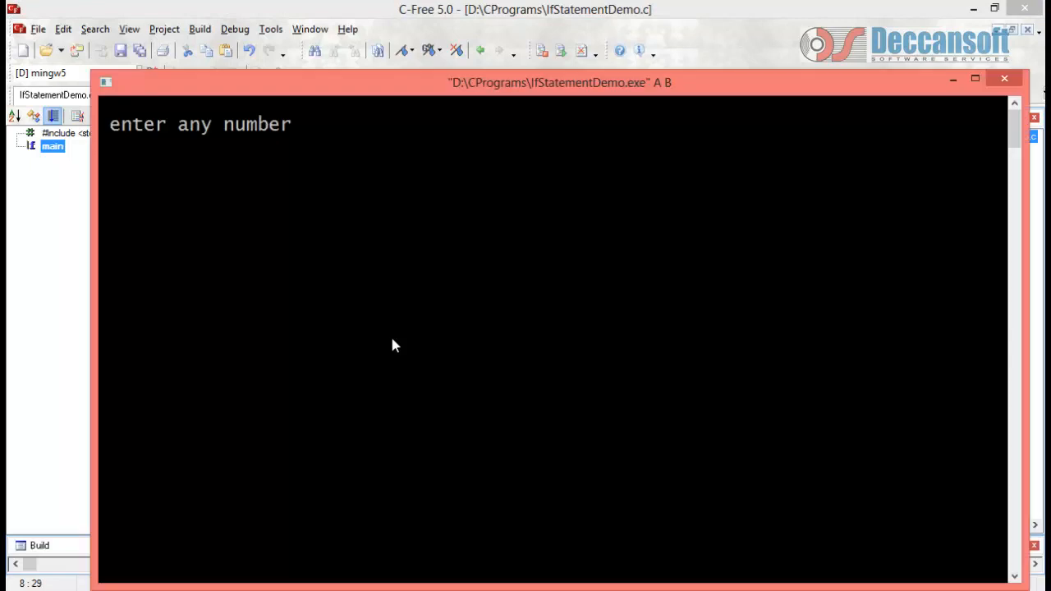
text(5)
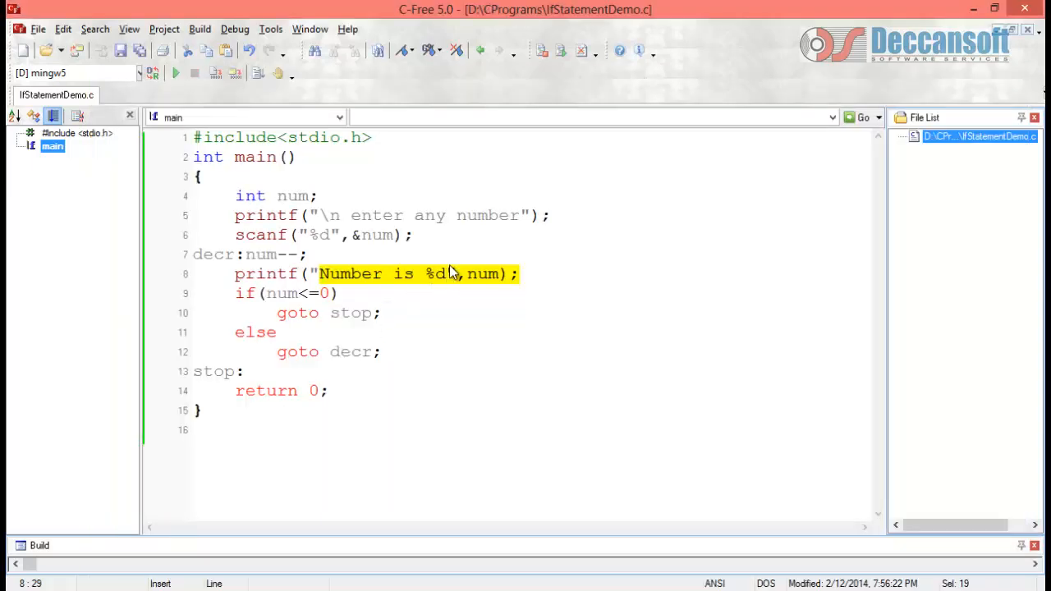
text(\n)
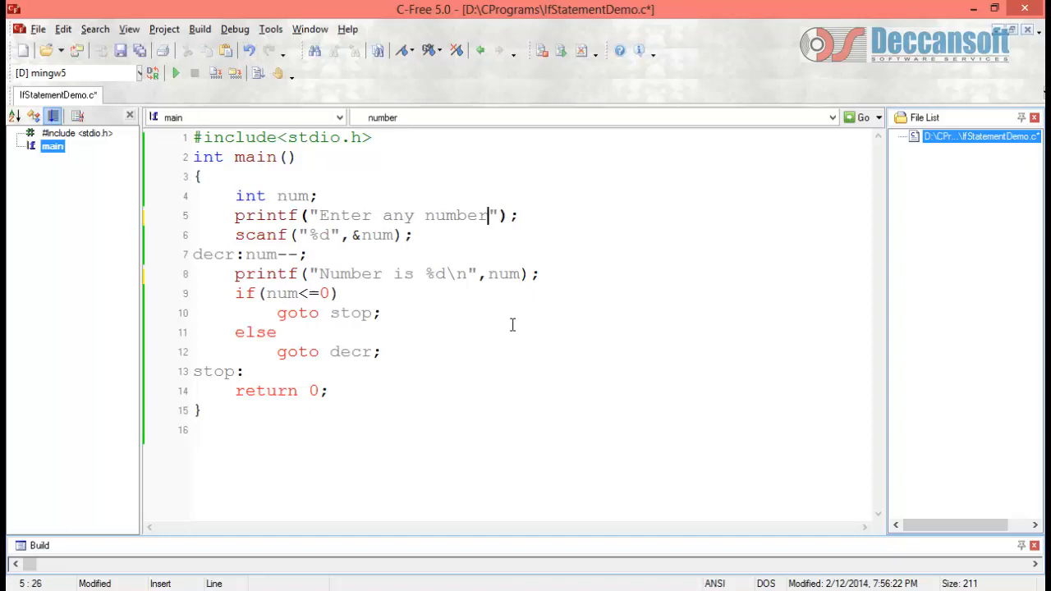
Step: Add a colon to the prompt and rerun the countdown with input 5
text(:)
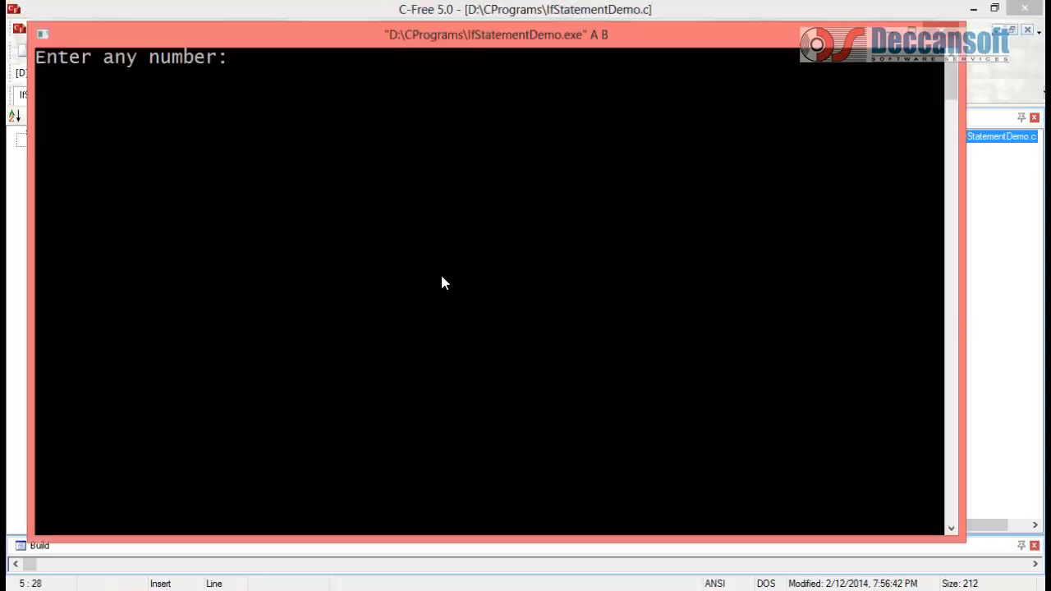
text(5)
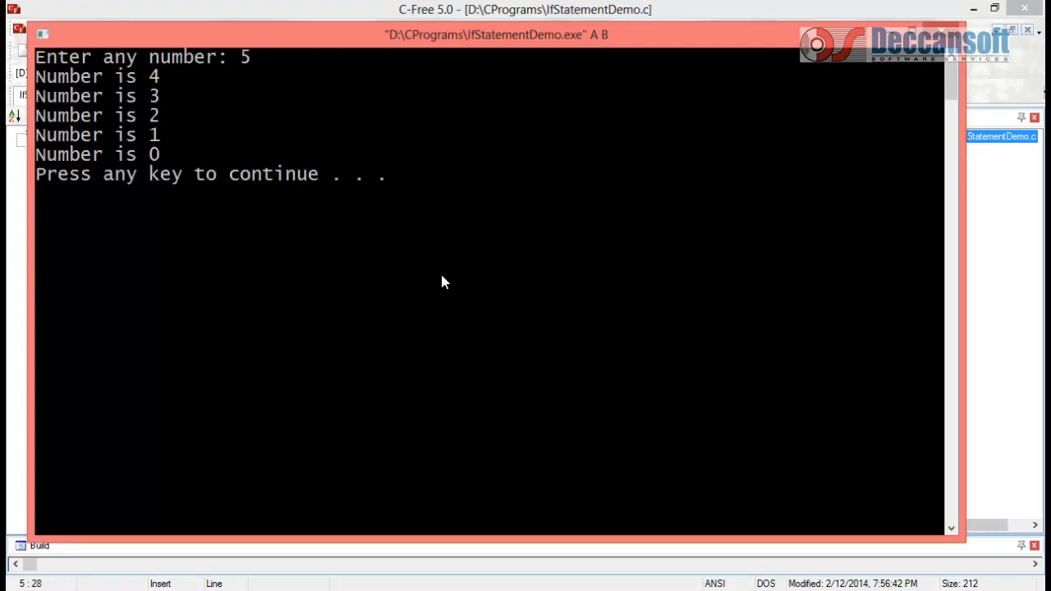
mouse_move(435, 291)
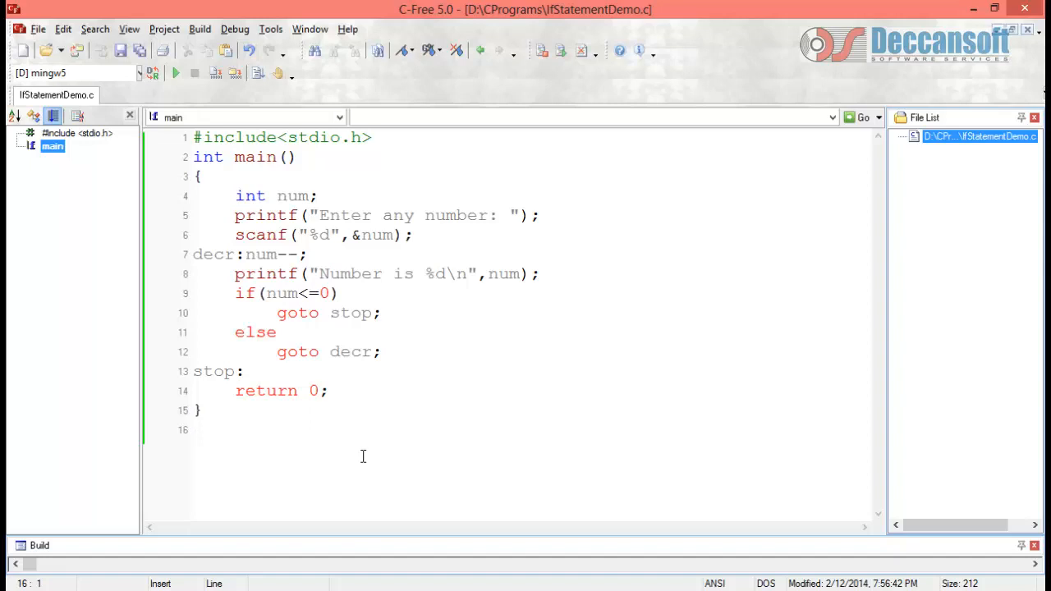
click(193, 430)
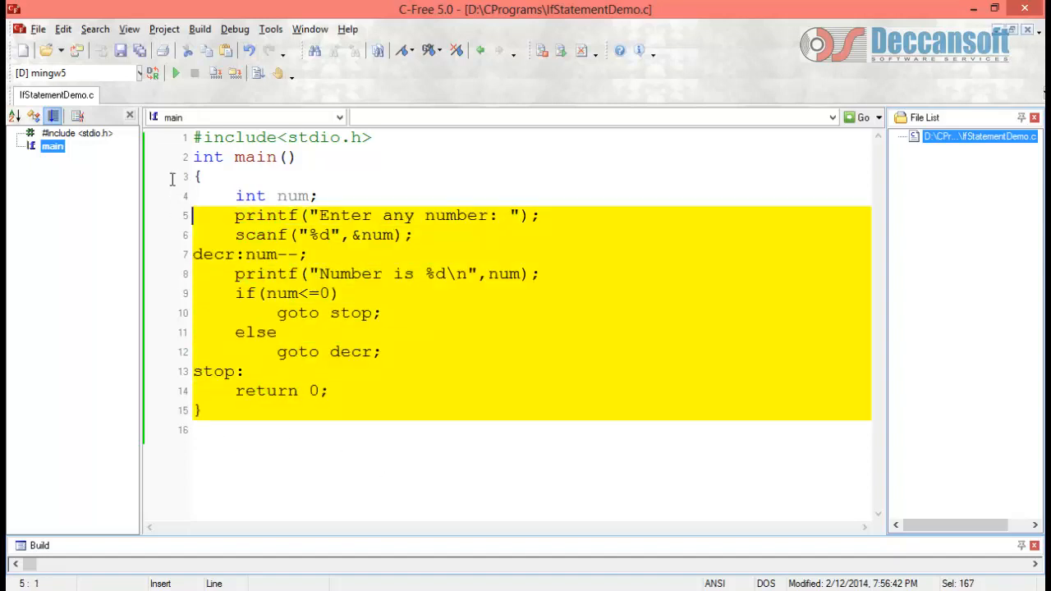
click(411, 450)
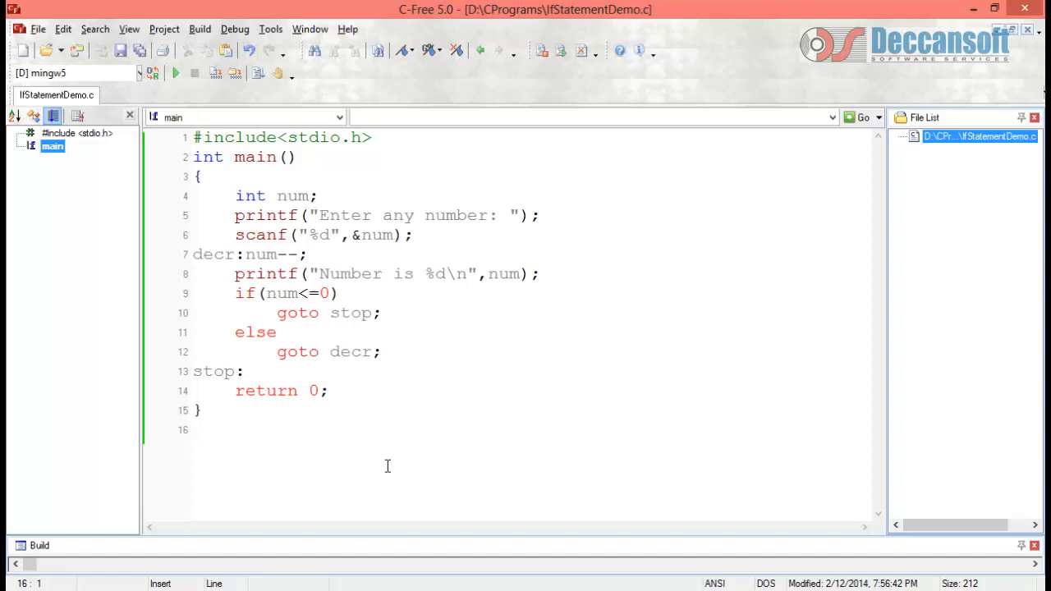
click(193, 429)
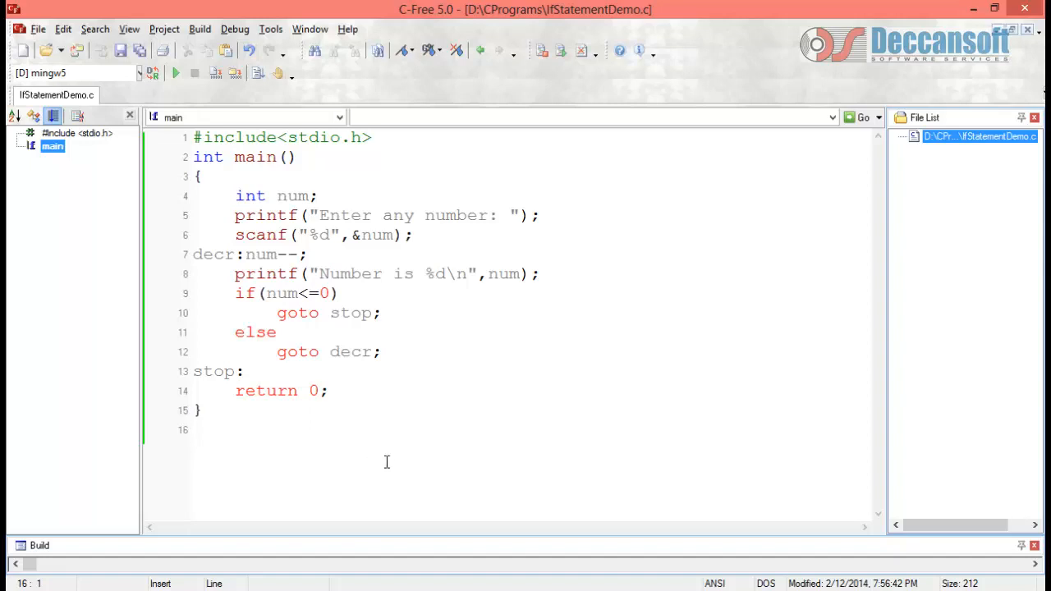
mouse_move(390, 457)
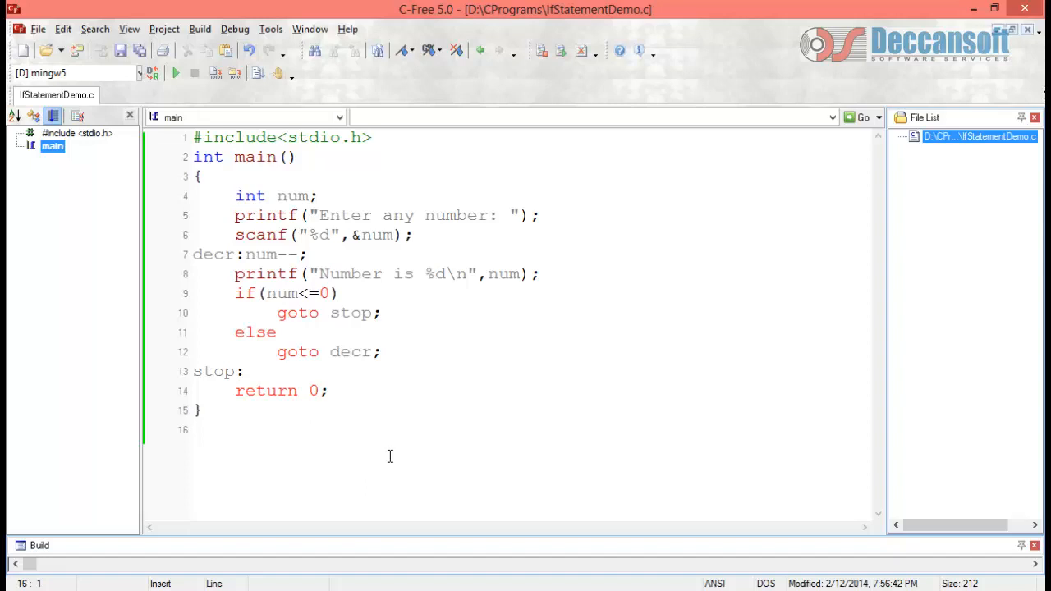